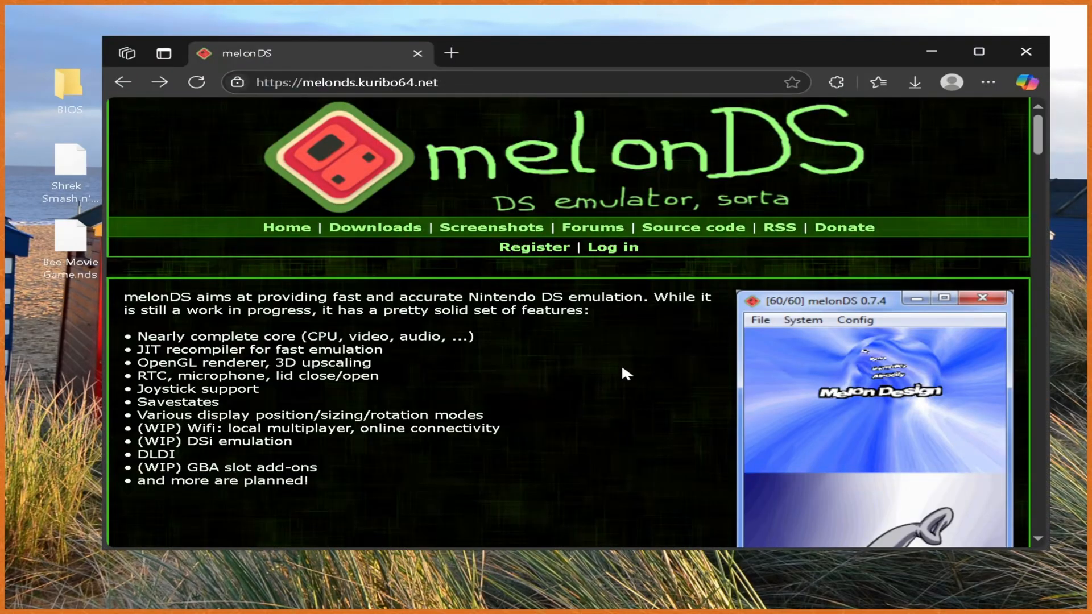
Step: Scroll through the BIOS folder to view the seven DS and DSi .bin files
{"action": "scroll", "scroll_direction": "down", "scroll_amount": 3}
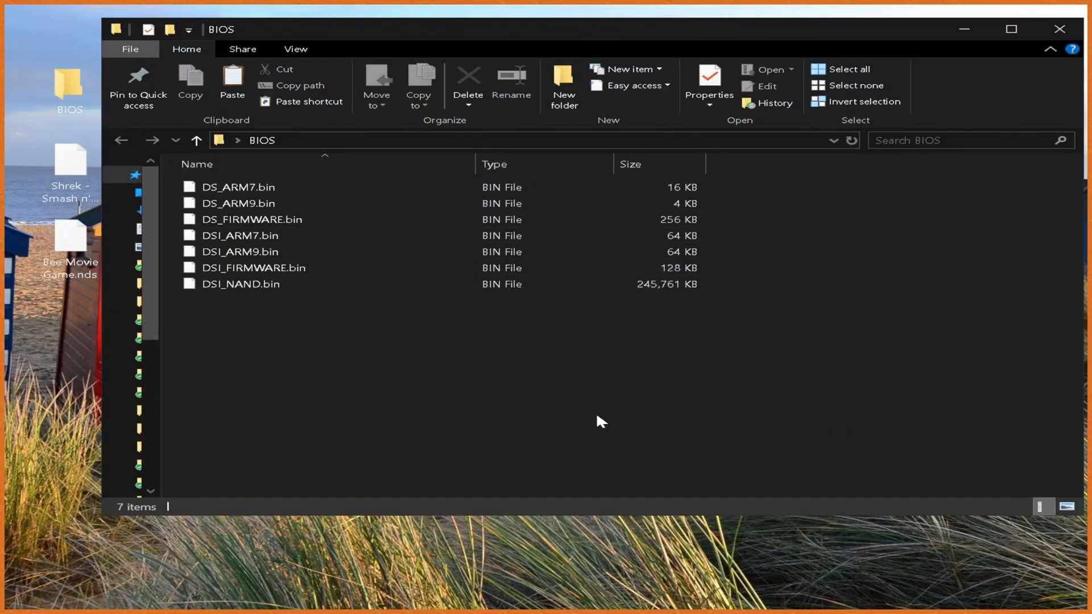
{"action": "mouse_move", "coordinate": [751, 416]}
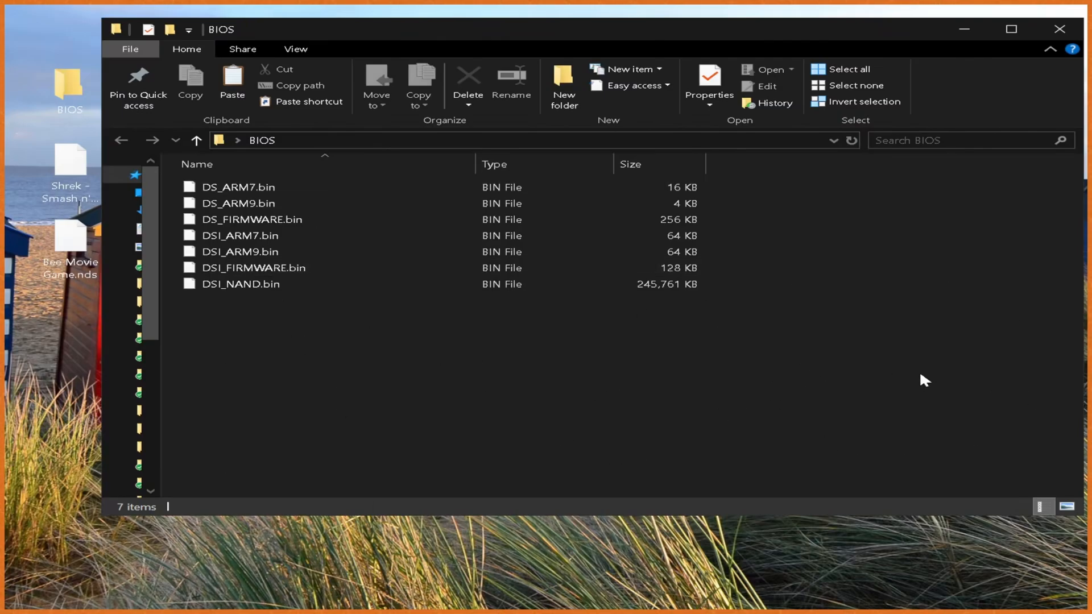
{"action": "mouse_move", "coordinate": [912, 301]}
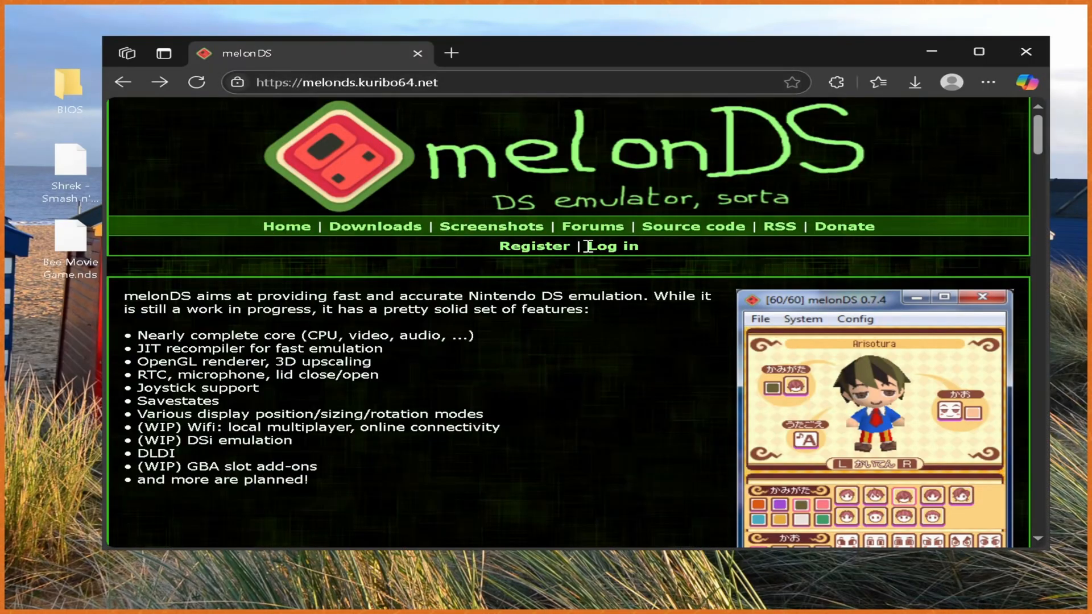
Step: Go to the melonDS Downloads page and download the Windows x64 build
{"action": "left_click", "coordinate": [375, 227]}
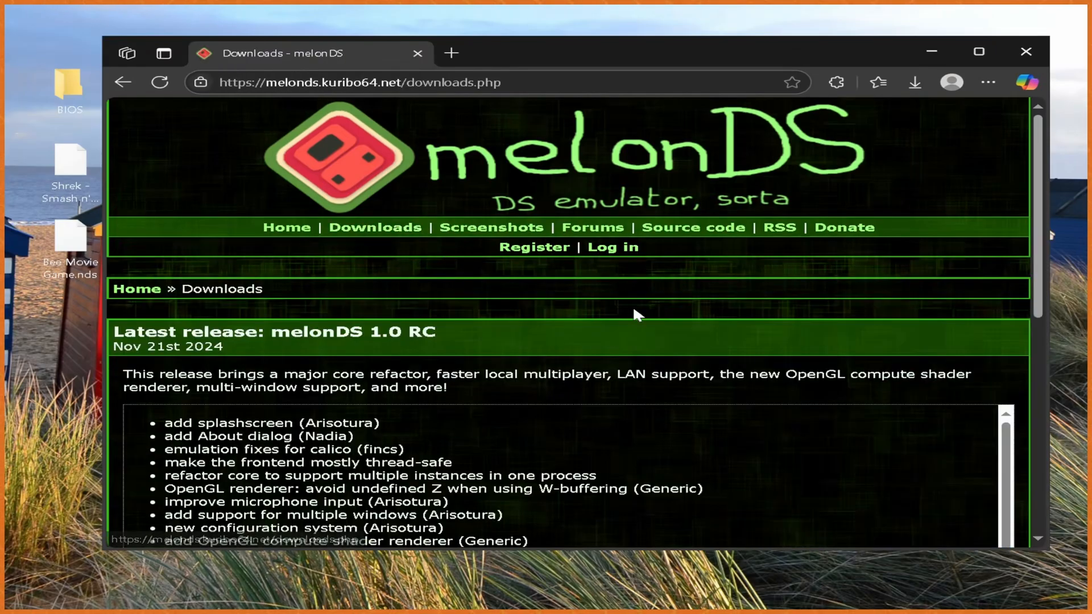
{"action": "scroll", "scroll_direction": "down", "scroll_amount": 3}
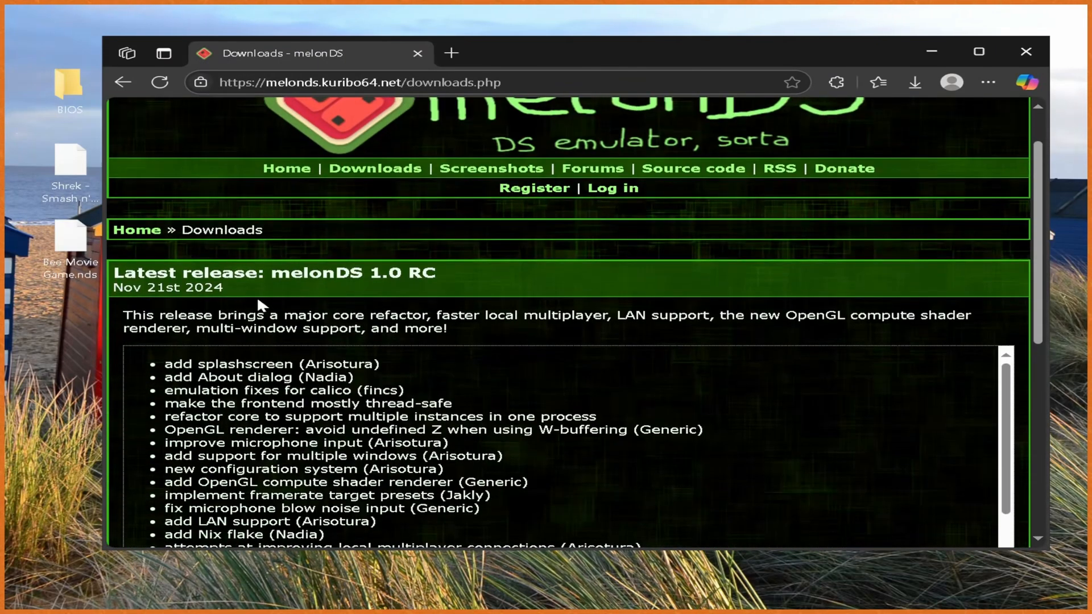
{"action": "scroll", "scroll_direction": "down", "scroll_amount": 3}
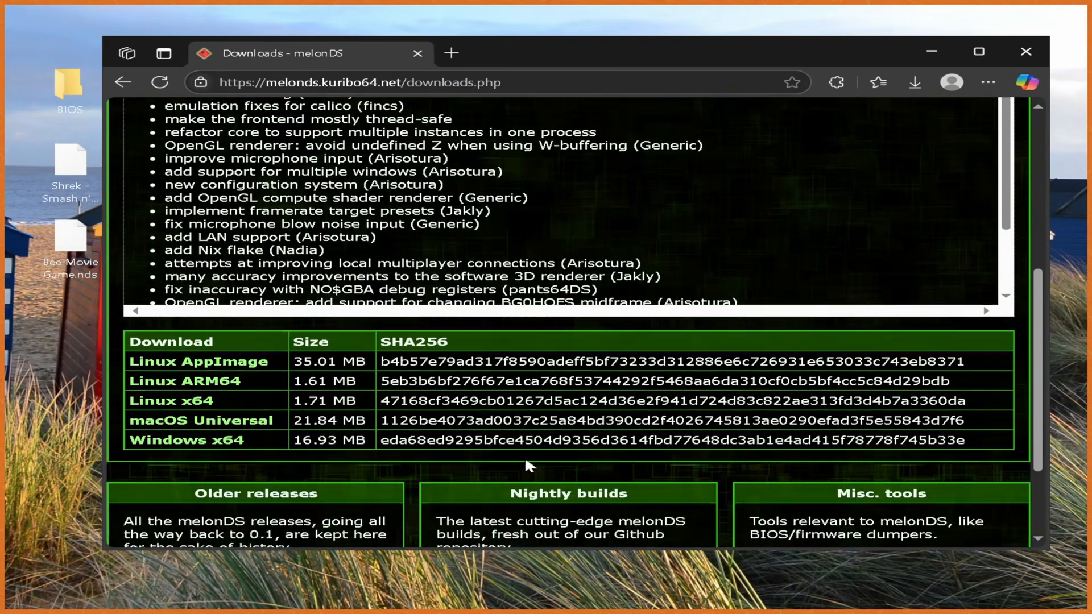
{"action": "scroll", "scroll_direction": "down", "scroll_amount": 3}
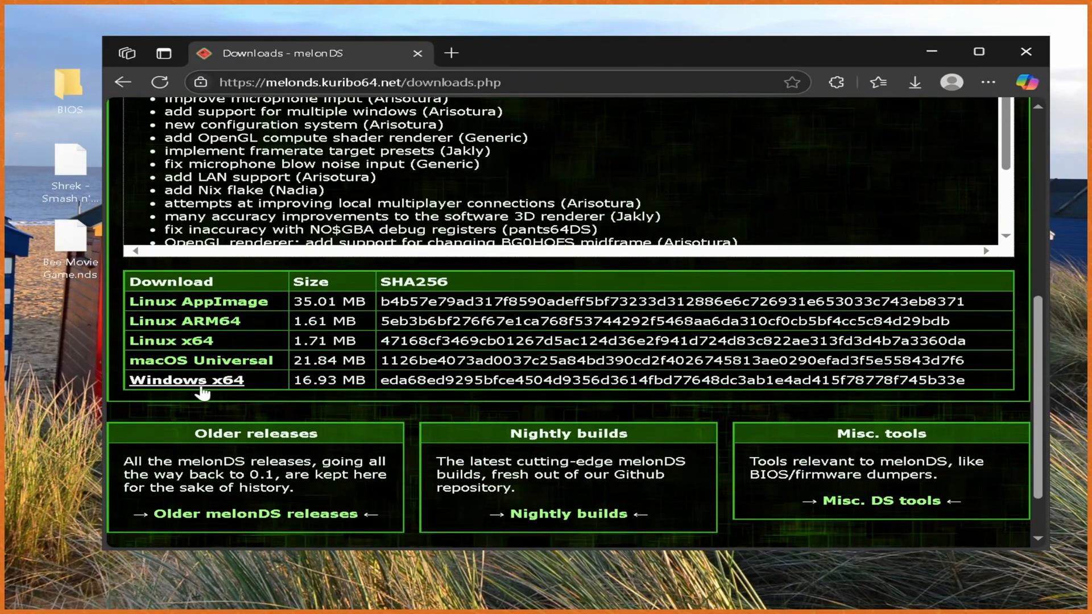
{"action": "left_click", "coordinate": [186, 379]}
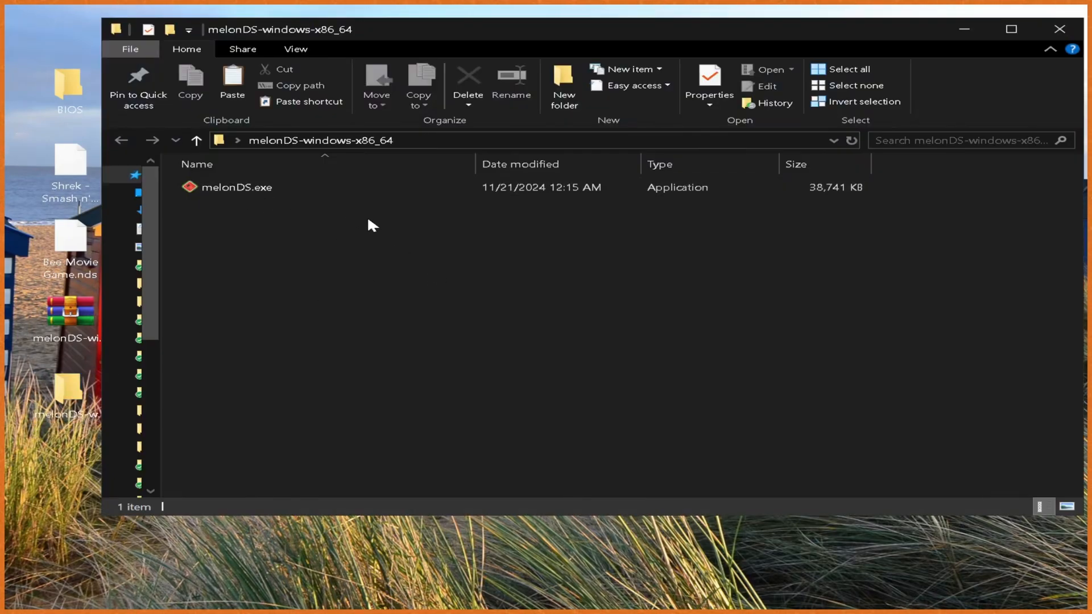
Step: Move the desktop BIOS folder into melonDS-windows-x86_64 beside melonDS.exe
{"action": "left_click", "coordinate": [237, 187]}
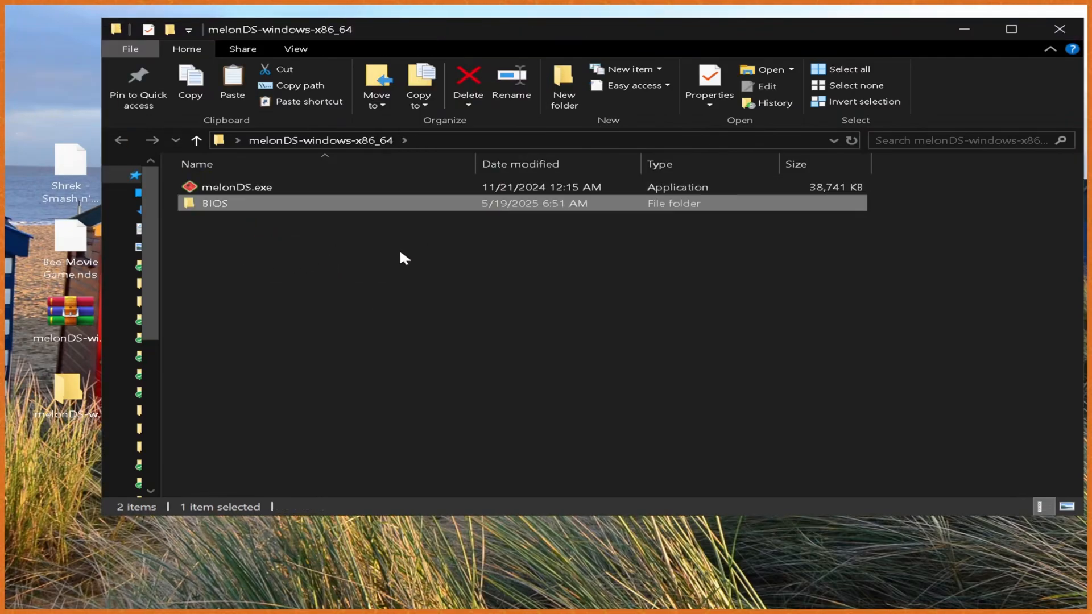
{"action": "mouse_move", "coordinate": [484, 251]}
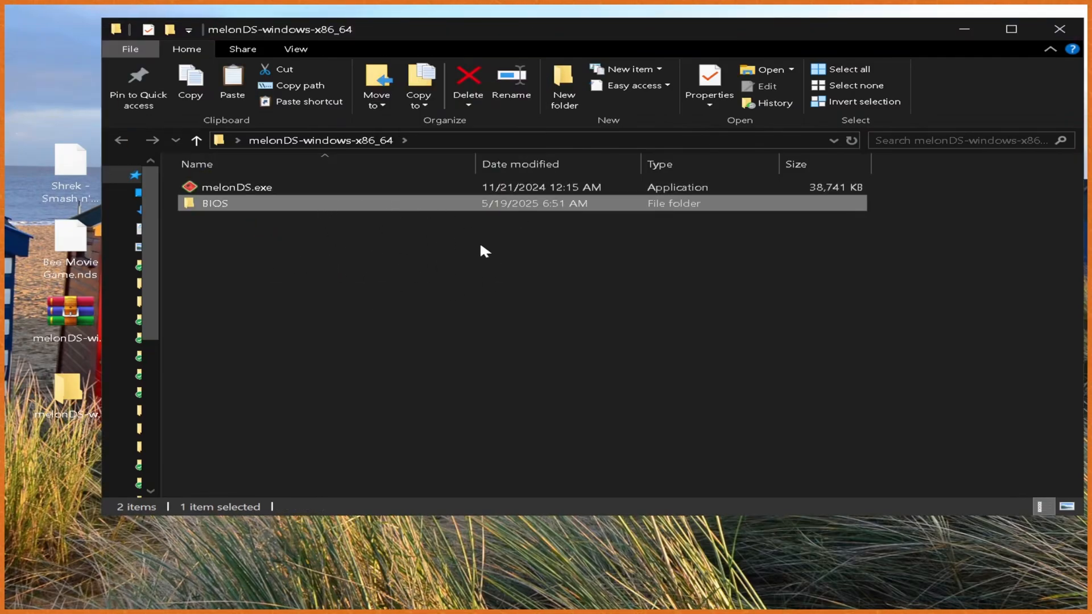
{"action": "mouse_move", "coordinate": [536, 305]}
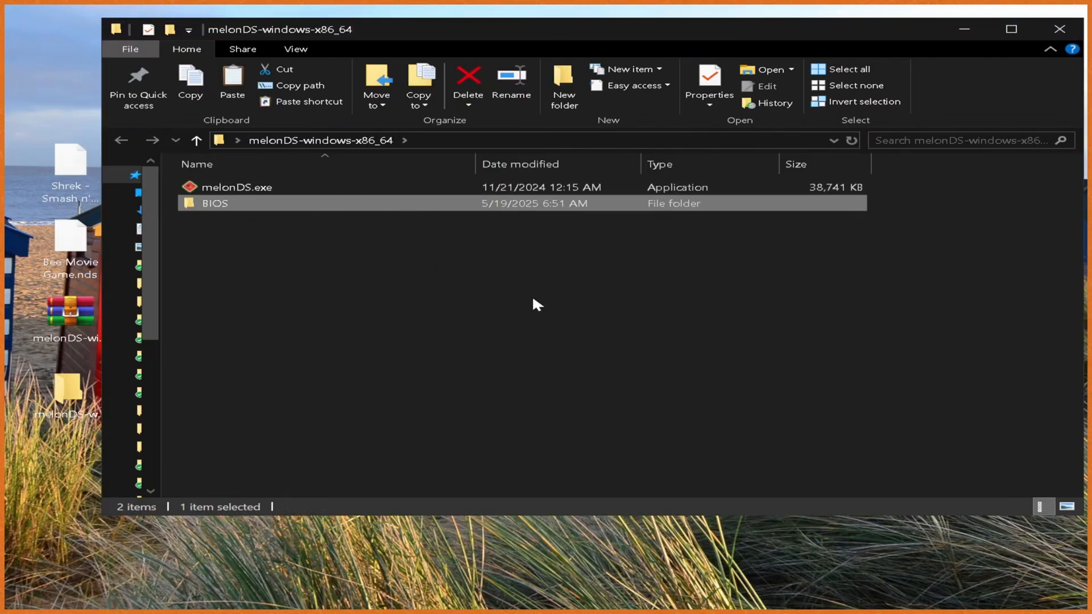
Step: Launch melonDS.exe, open Emu settings, and leave the console type on DS after trying DSi
{"action": "double_click", "coordinate": [236, 186]}
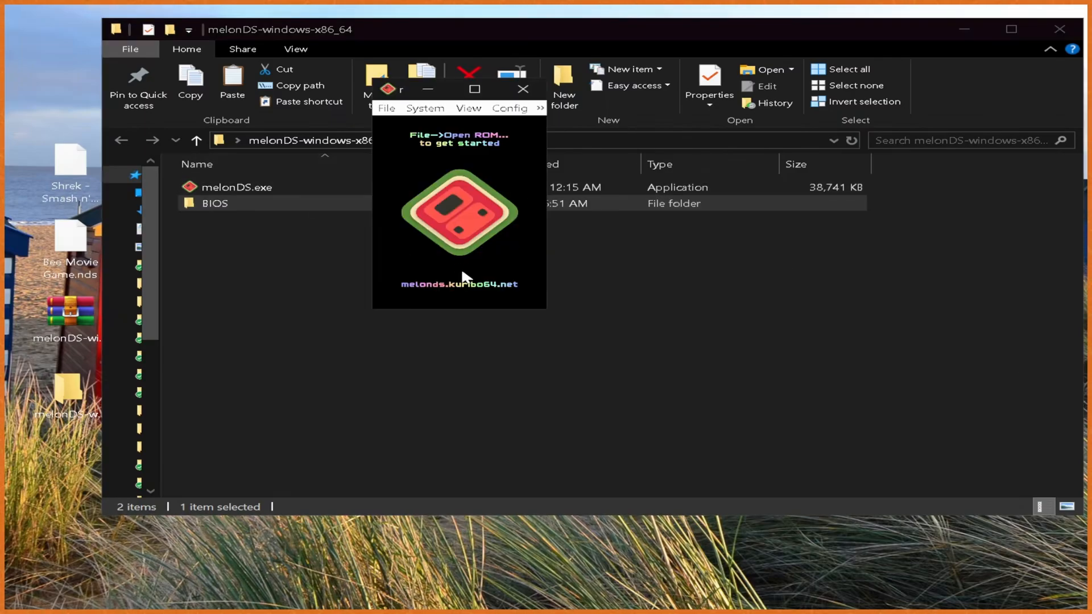
{"action": "left_click", "coordinate": [425, 108]}
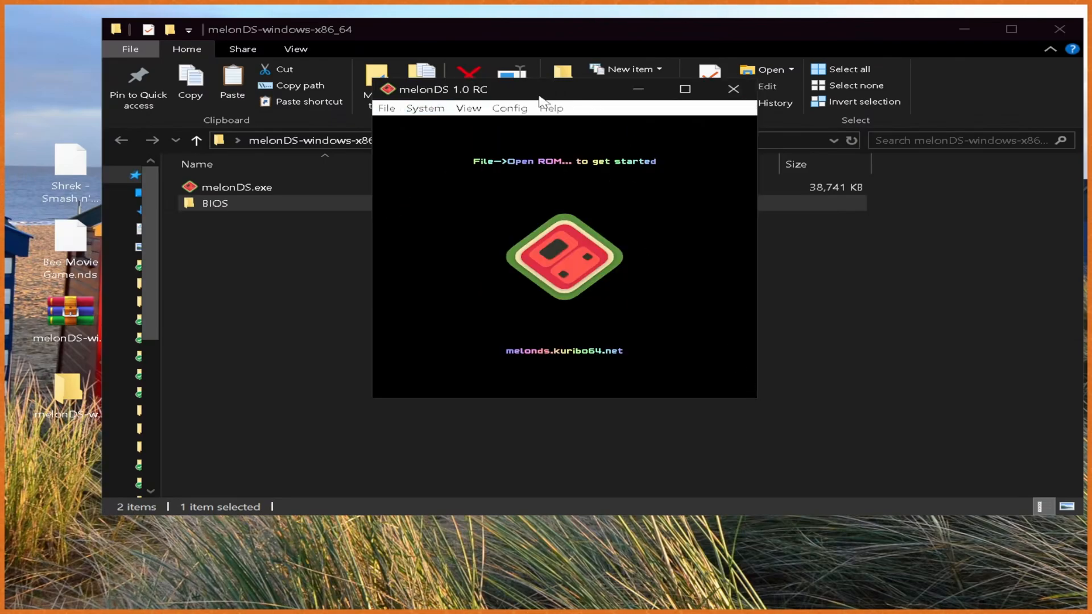
{"action": "left_click", "coordinate": [509, 108]}
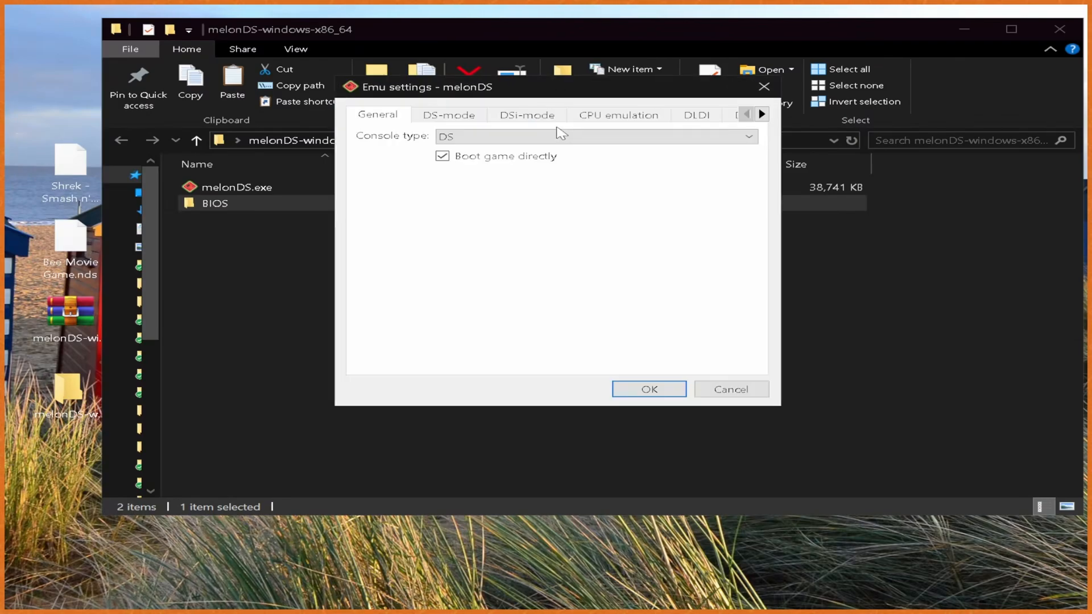
{"action": "left_click", "coordinate": [593, 137]}
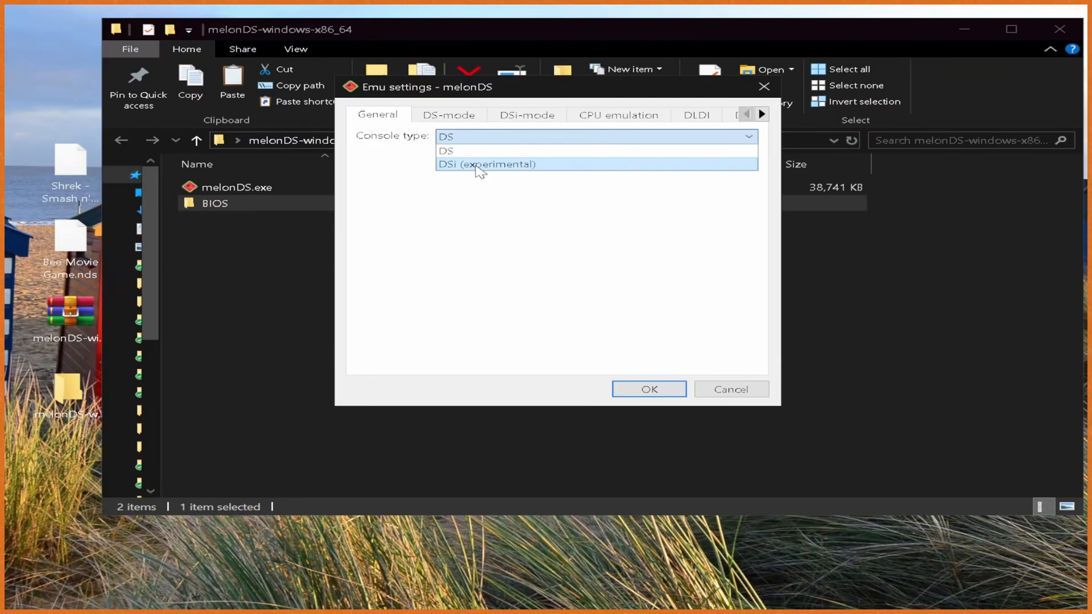
{"action": "left_click", "coordinate": [486, 165]}
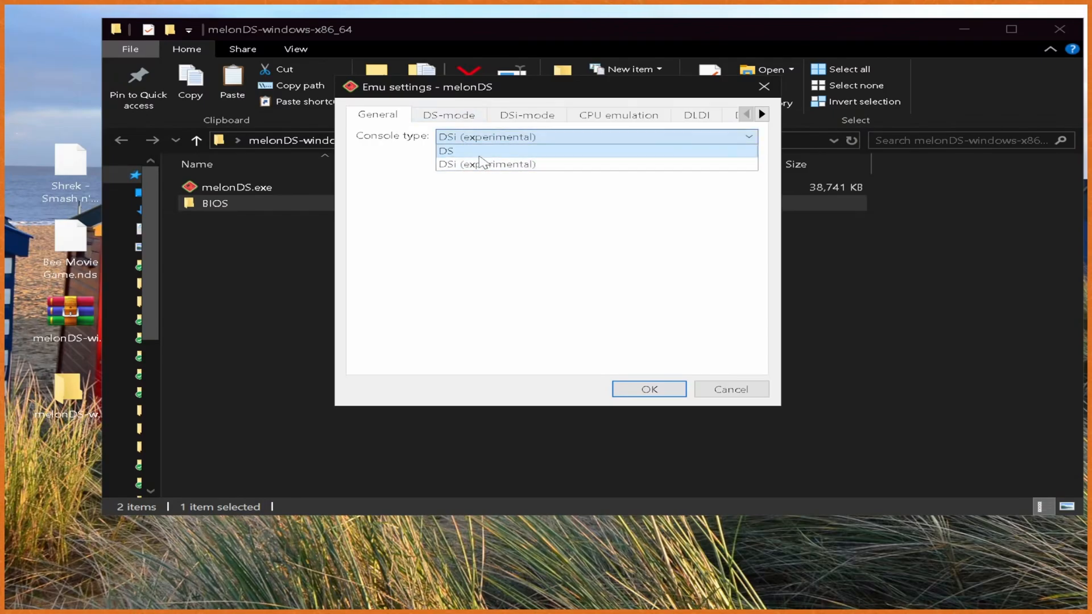
{"action": "left_click", "coordinate": [446, 150]}
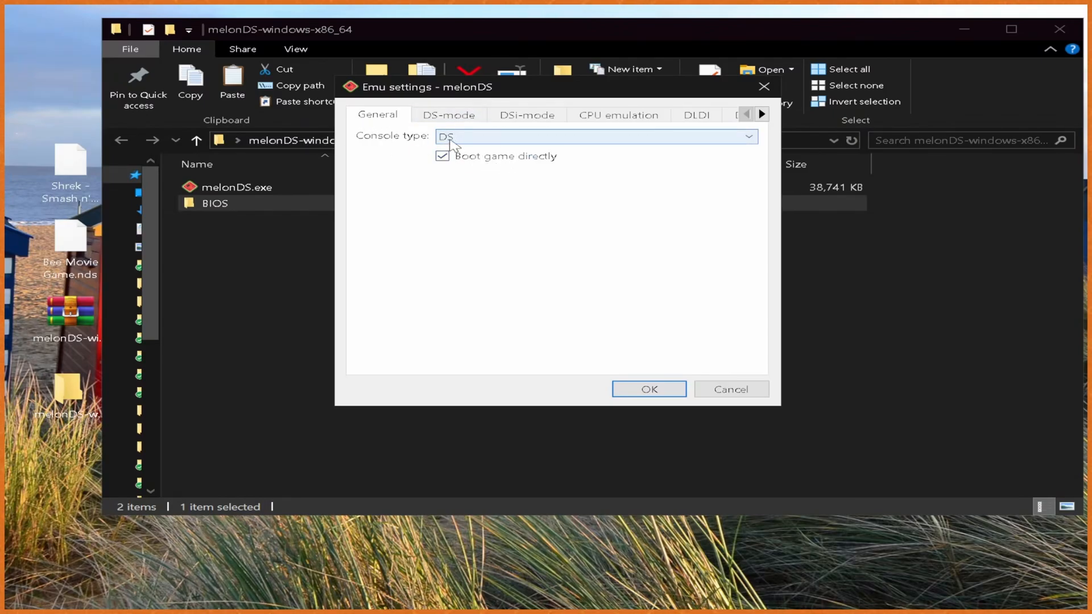
Step: Enable external BIOS files and set DS_ARM9.bin and DS_ARM7.bin for DS mode
{"action": "left_click", "coordinate": [449, 114]}
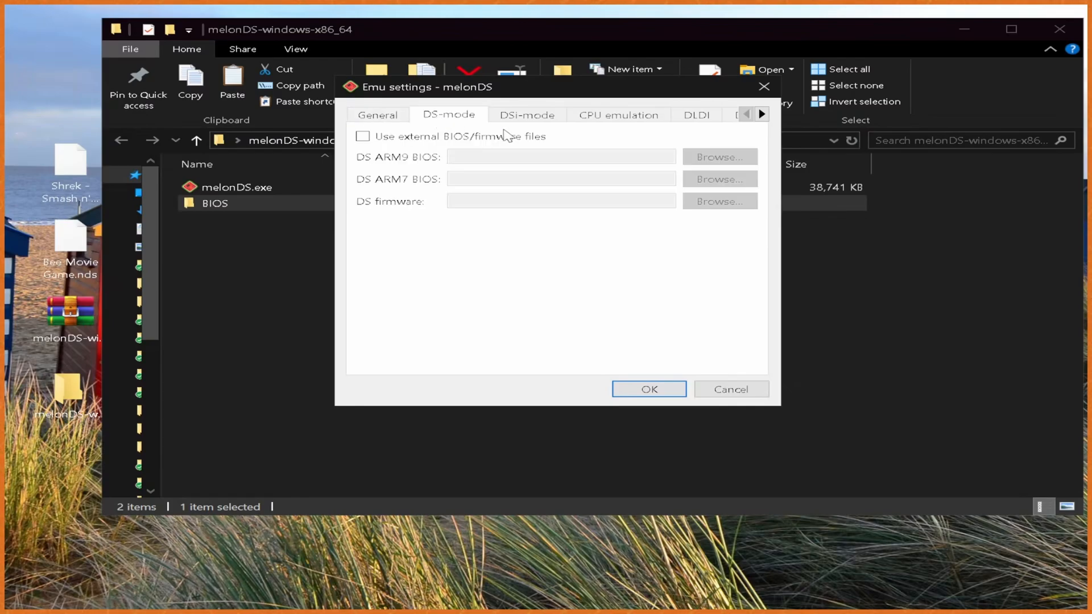
{"action": "left_click", "coordinate": [527, 114]}
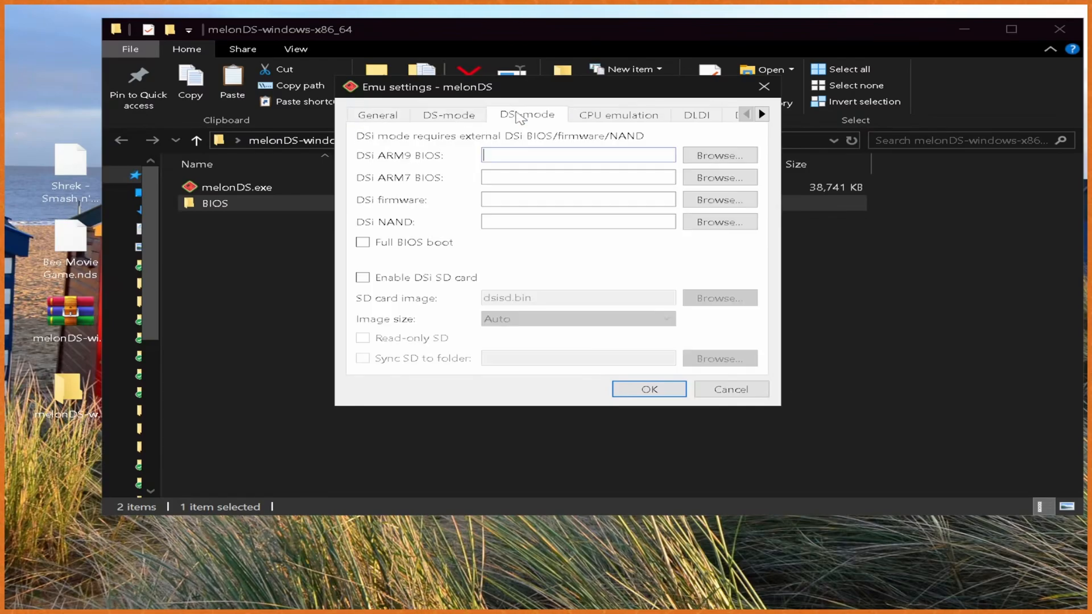
{"action": "left_click", "coordinate": [449, 114]}
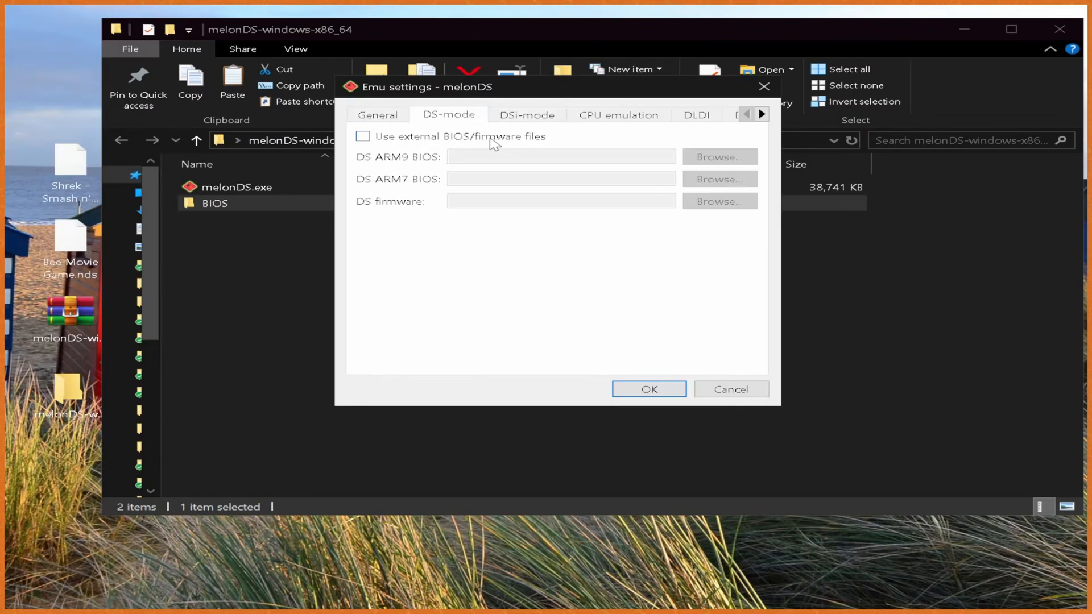
{"action": "left_click", "coordinate": [362, 137]}
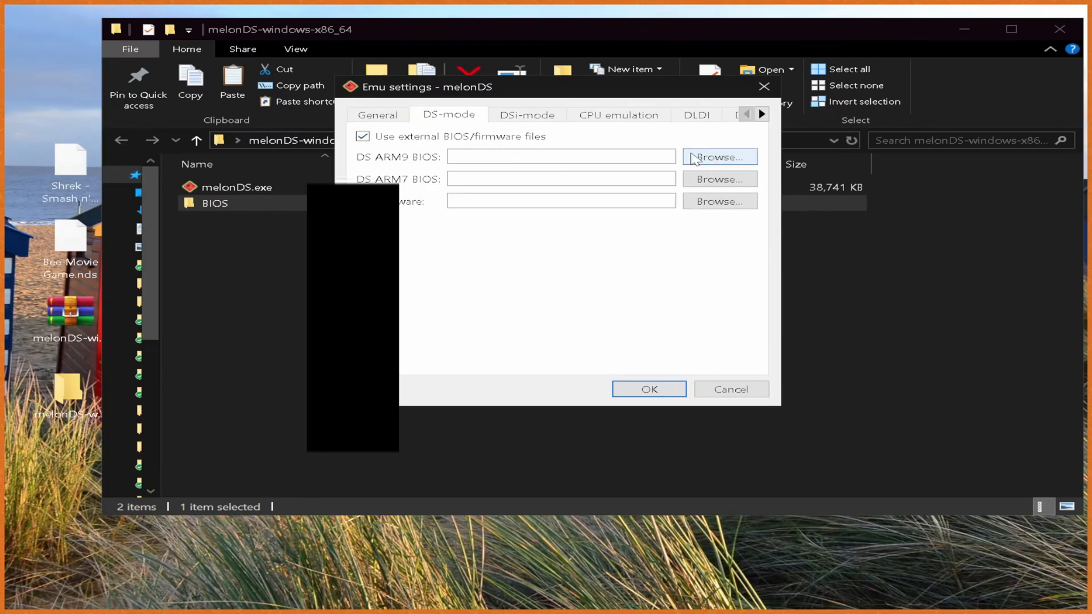
{"action": "left_click", "coordinate": [719, 156]}
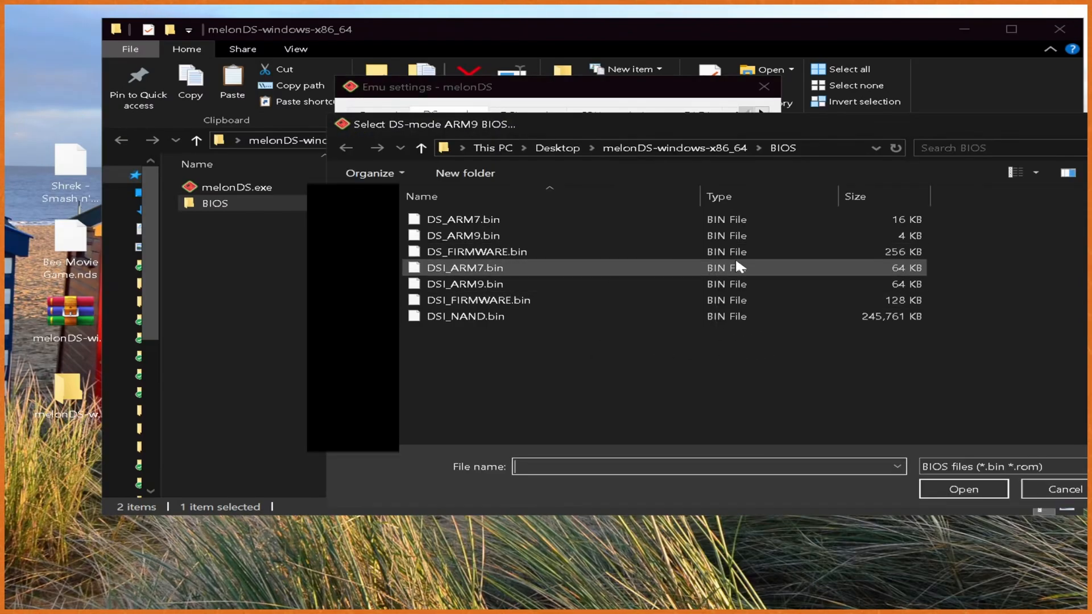
{"action": "left_click", "coordinate": [964, 489]}
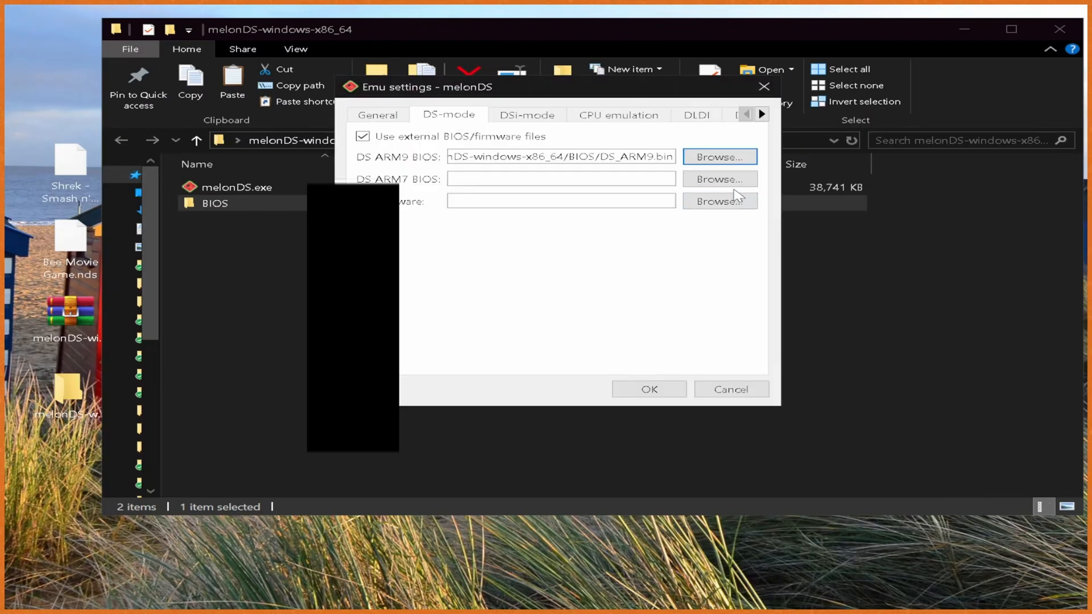
{"action": "left_click", "coordinate": [719, 179]}
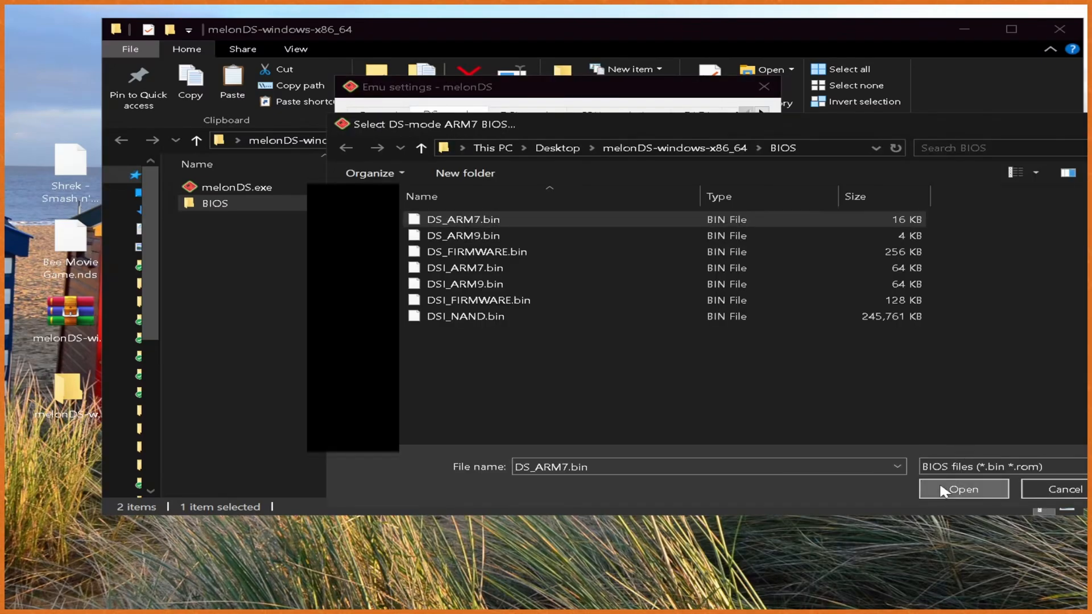
{"action": "left_click", "coordinate": [962, 490]}
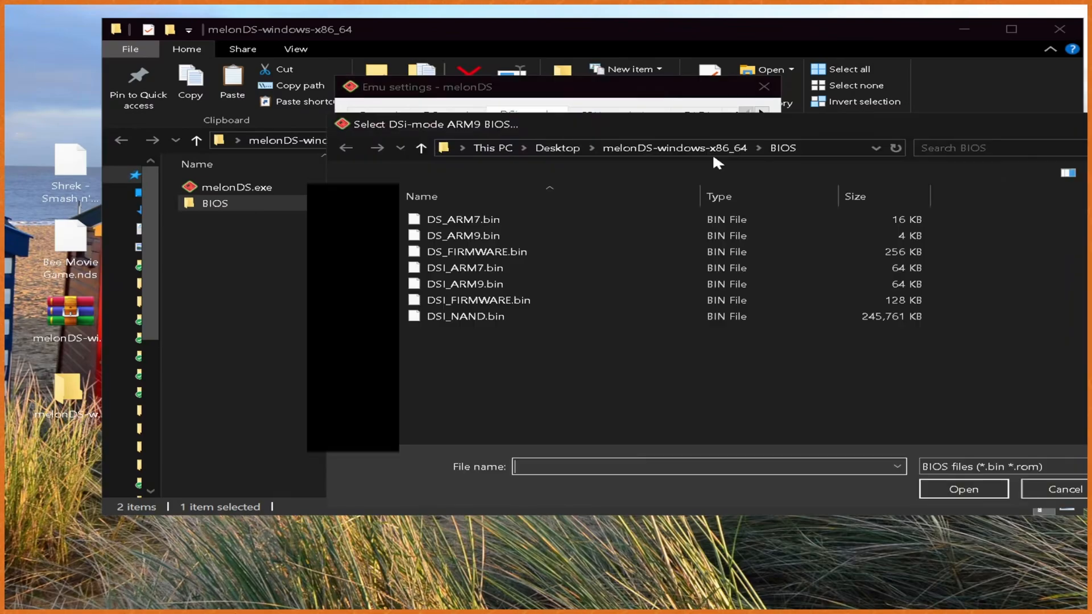
Step: Set the DSi ARM9 and ARM7 BIOS files, check the DLDI tab, and save
{"action": "left_click", "coordinate": [464, 283]}
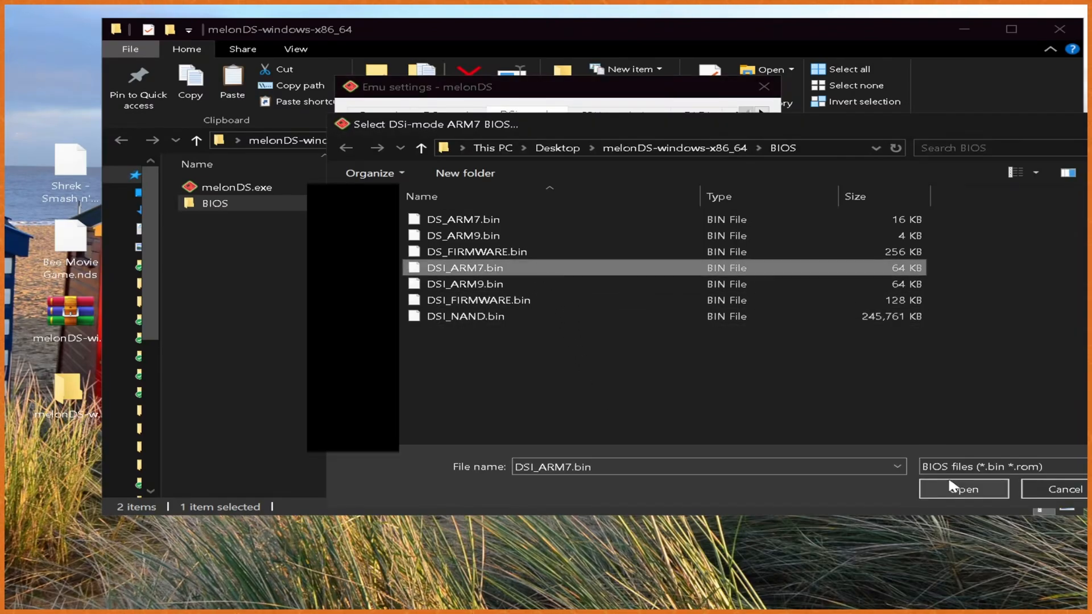
{"action": "left_click", "coordinate": [963, 488]}
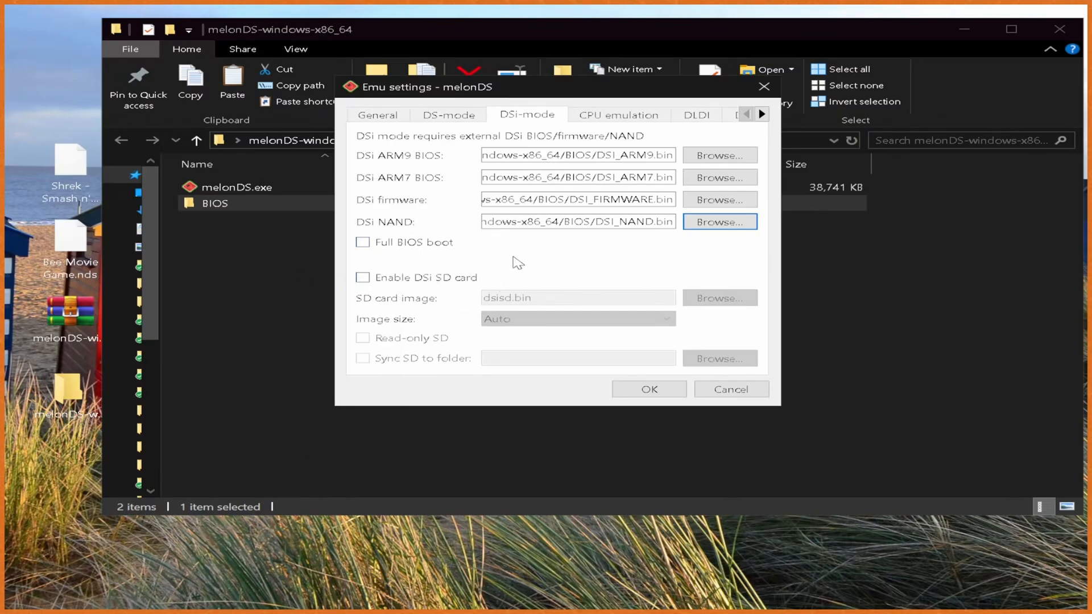
{"action": "mouse_move", "coordinate": [621, 261]}
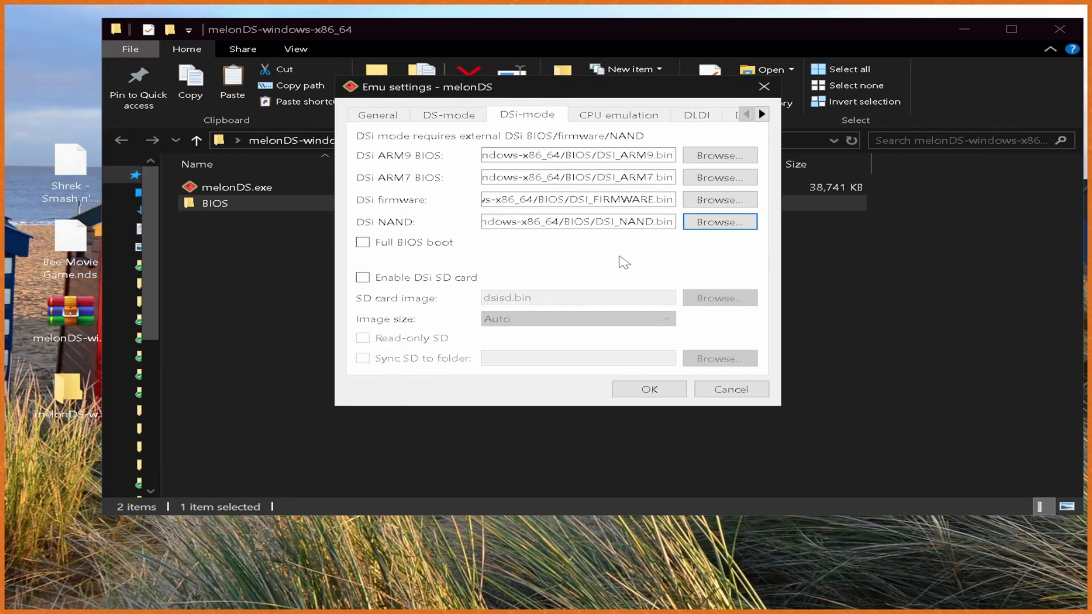
{"action": "mouse_move", "coordinate": [387, 296]}
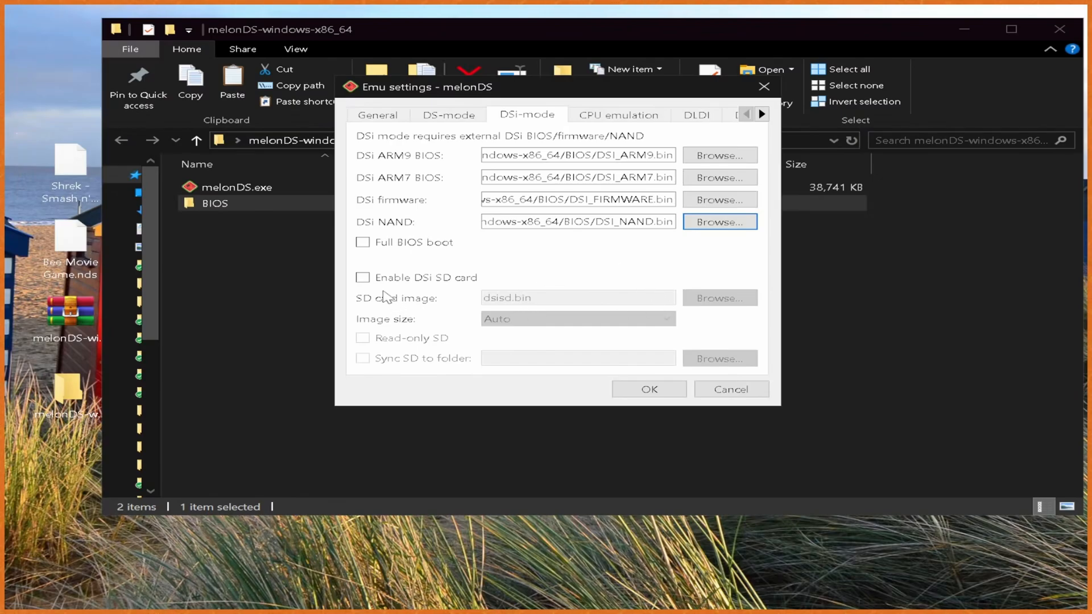
{"action": "mouse_move", "coordinate": [618, 115]}
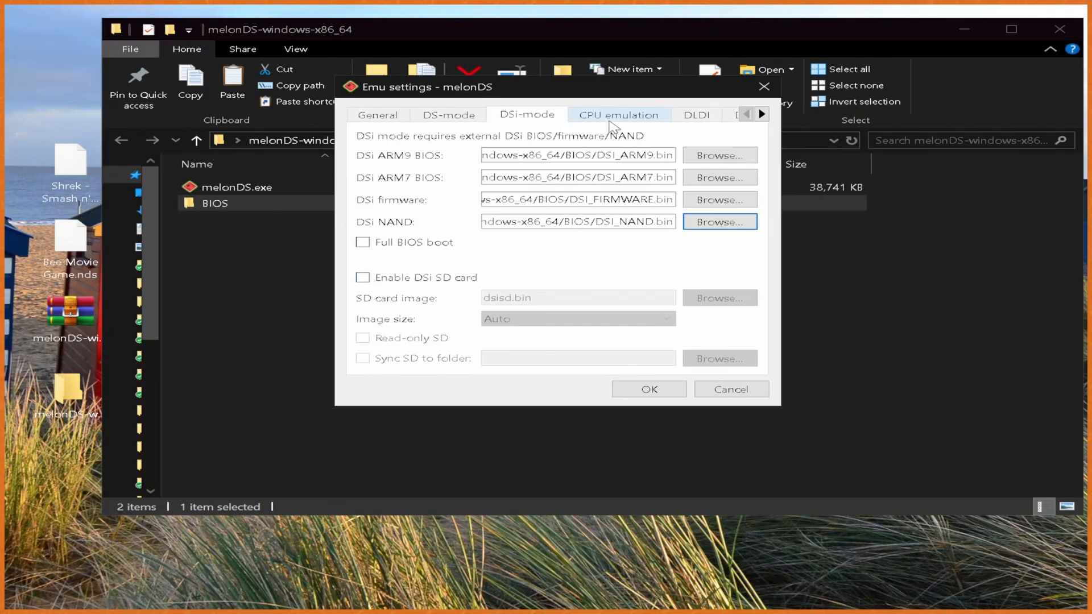
{"action": "left_click", "coordinate": [698, 114]}
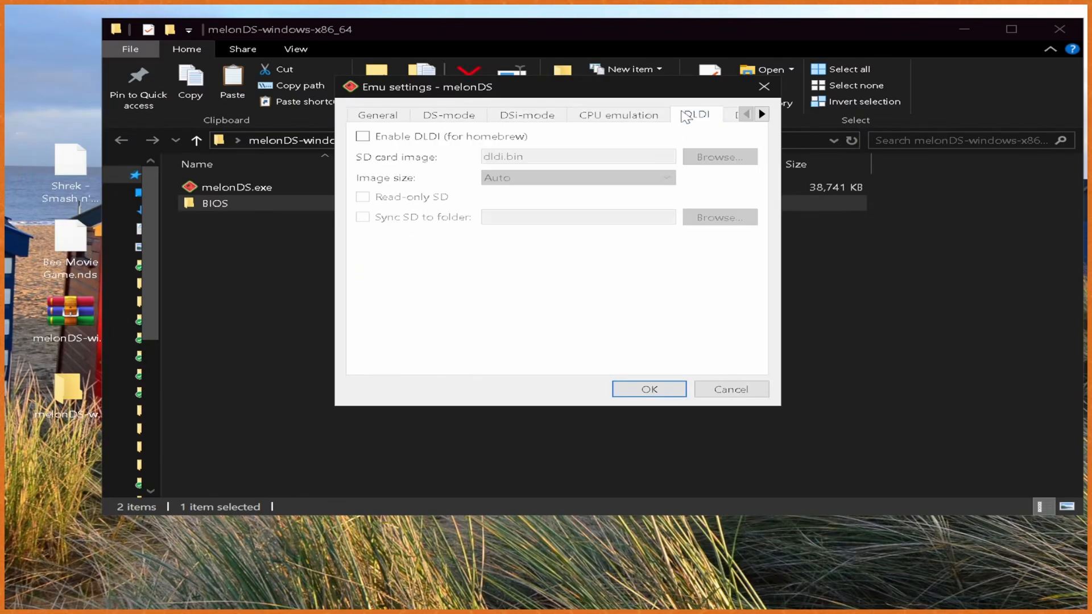
{"action": "left_click", "coordinate": [761, 114]}
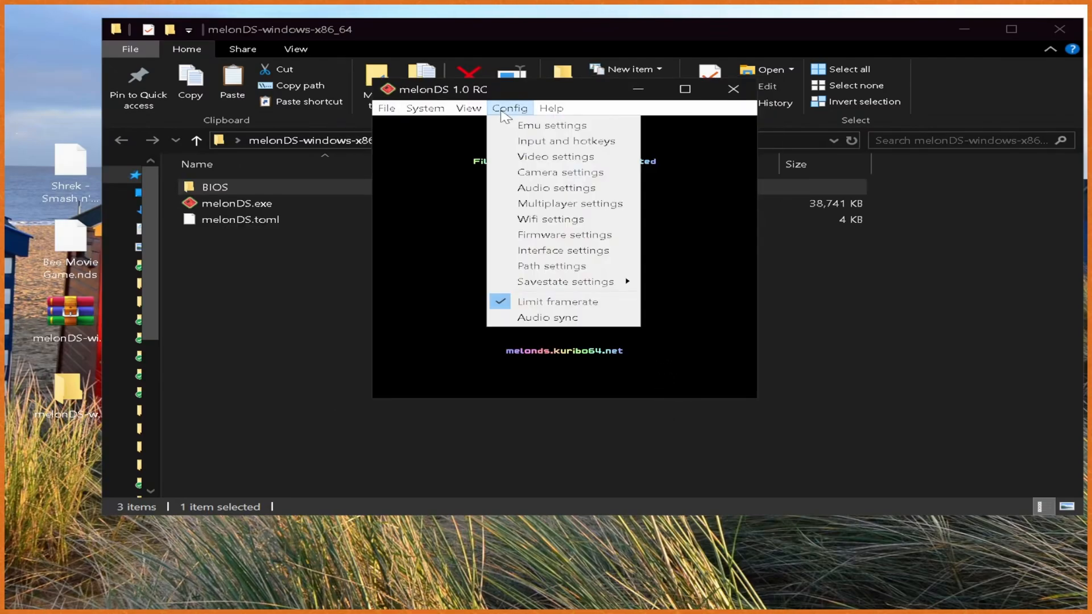
Step: In Input and hotkeys, bind the Xbox controller hat to D-pad Up, Left and Down
{"action": "left_click", "coordinate": [542, 148]}
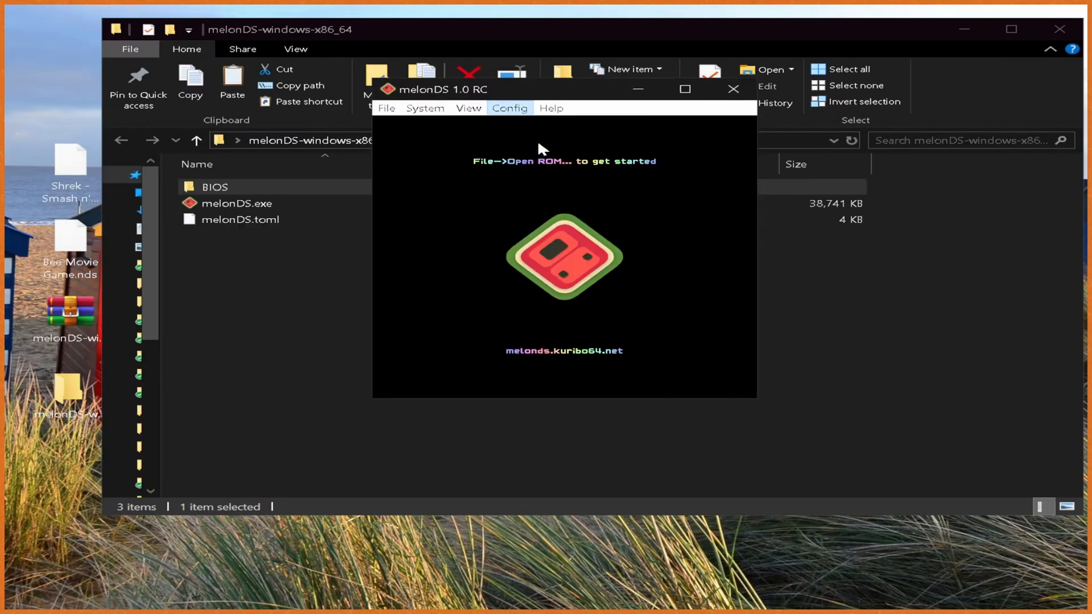
{"action": "left_click", "coordinate": [509, 108]}
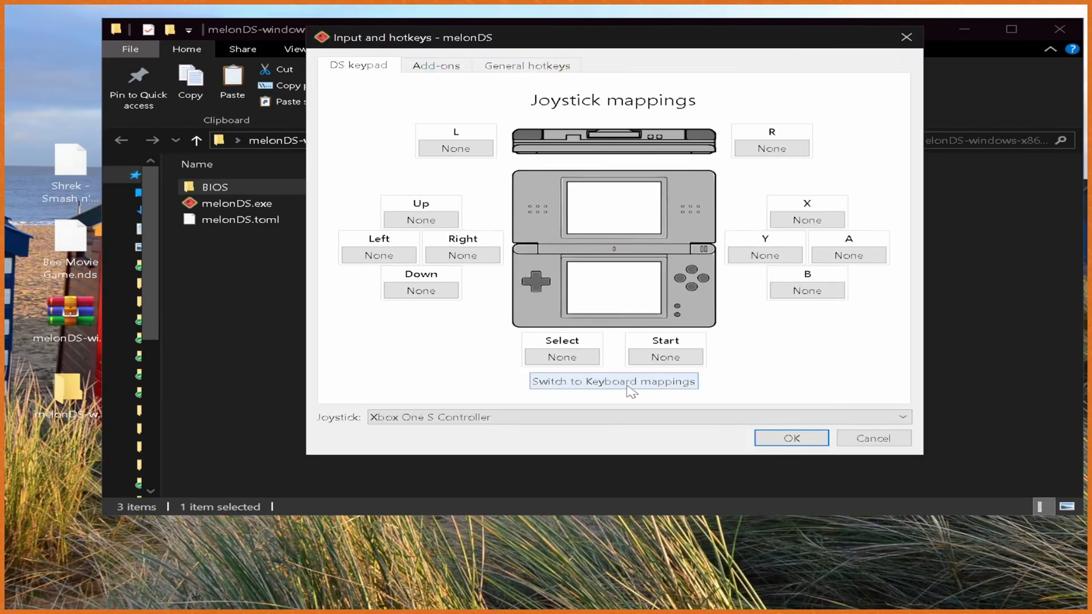
{"action": "left_click", "coordinate": [613, 381]}
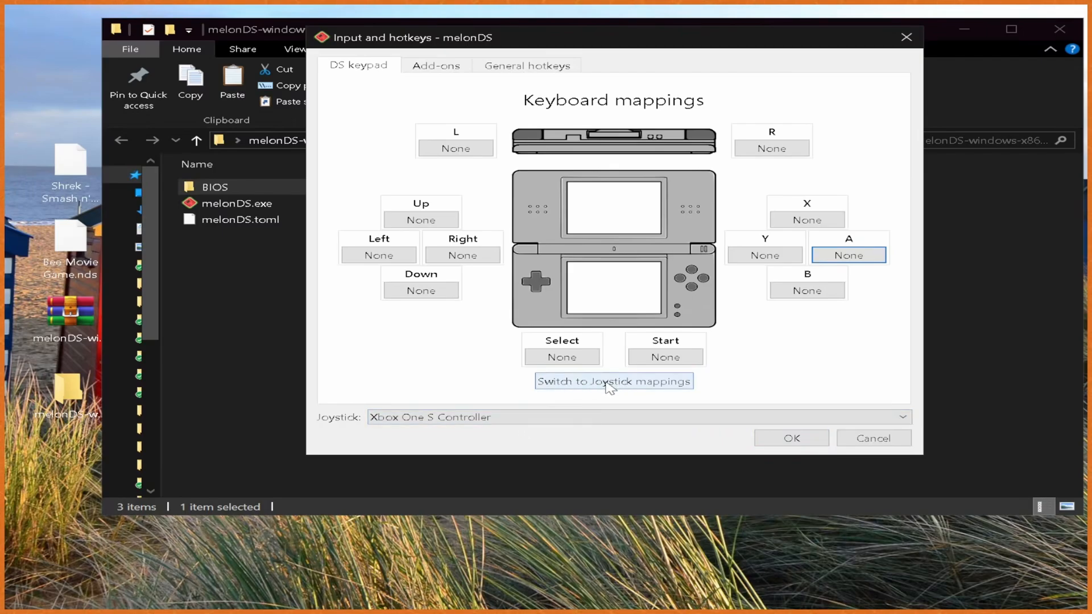
{"action": "left_click", "coordinate": [613, 381]}
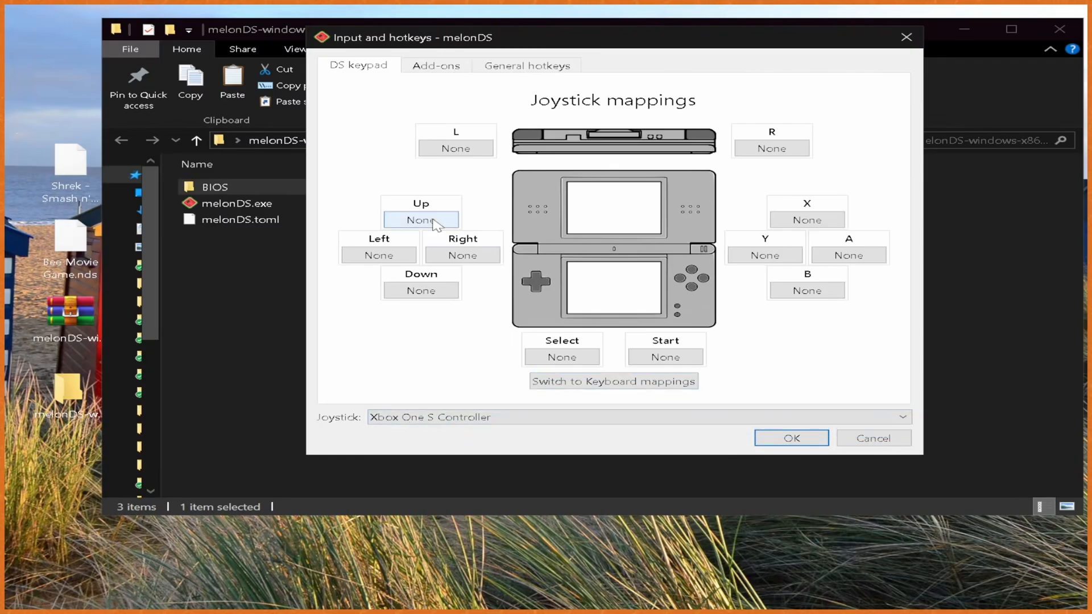
{"action": "left_click", "coordinate": [421, 220]}
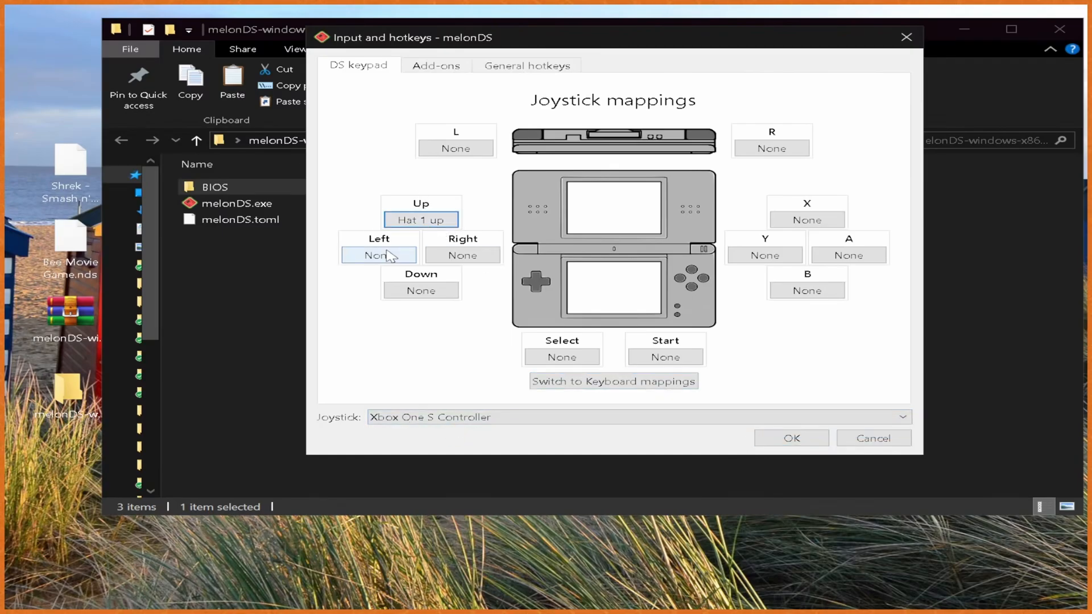
{"action": "left_click", "coordinate": [421, 291]}
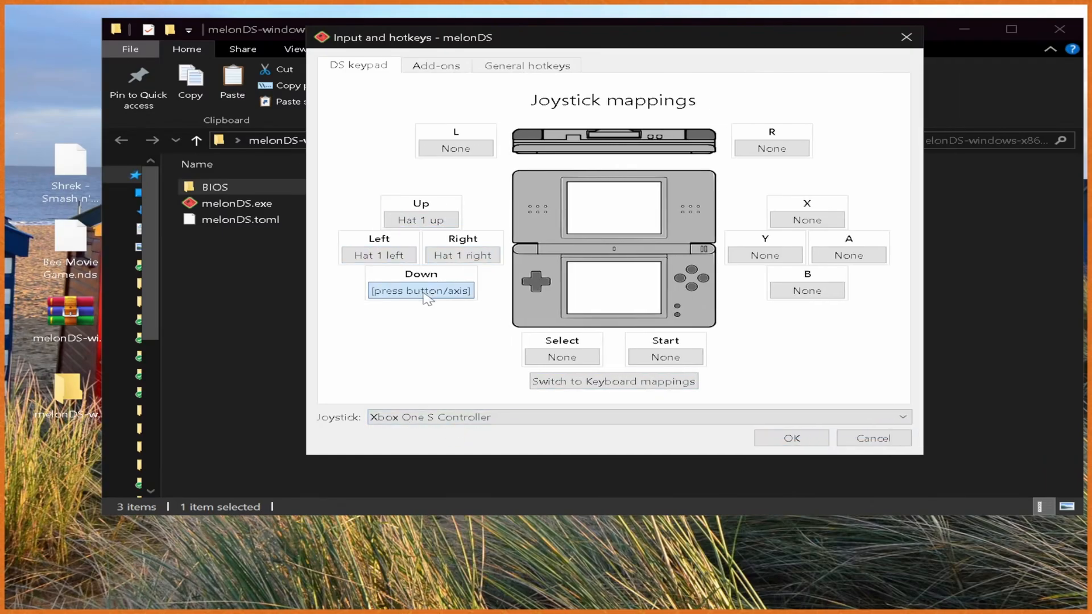
{"action": "left_click", "coordinate": [664, 357]}
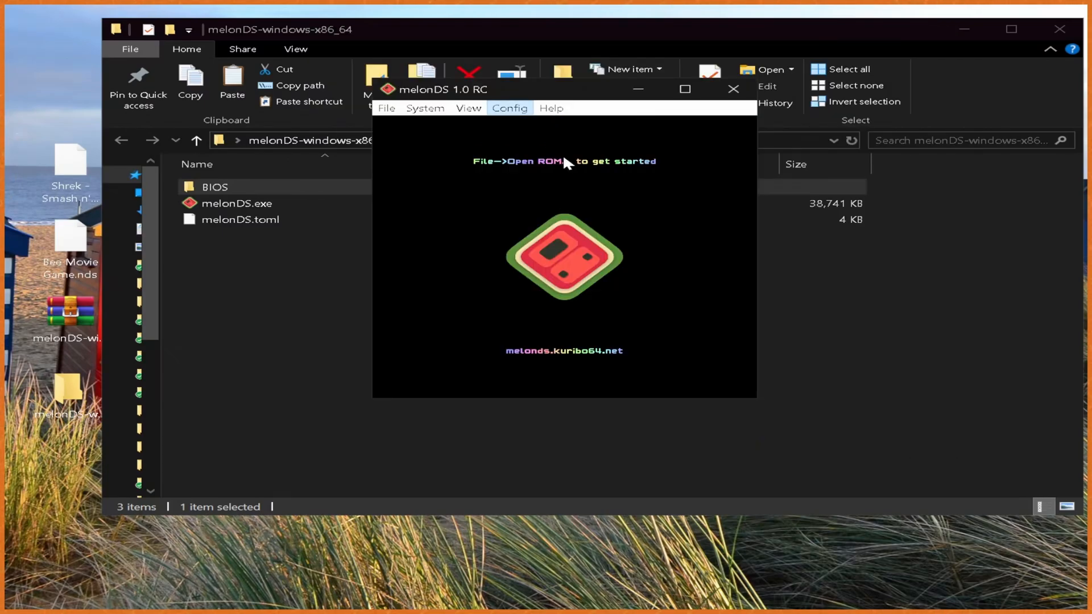
Step: Set the Video settings internal resolution to 4x native (1024x768) and confirm
{"action": "left_click", "coordinate": [509, 108]}
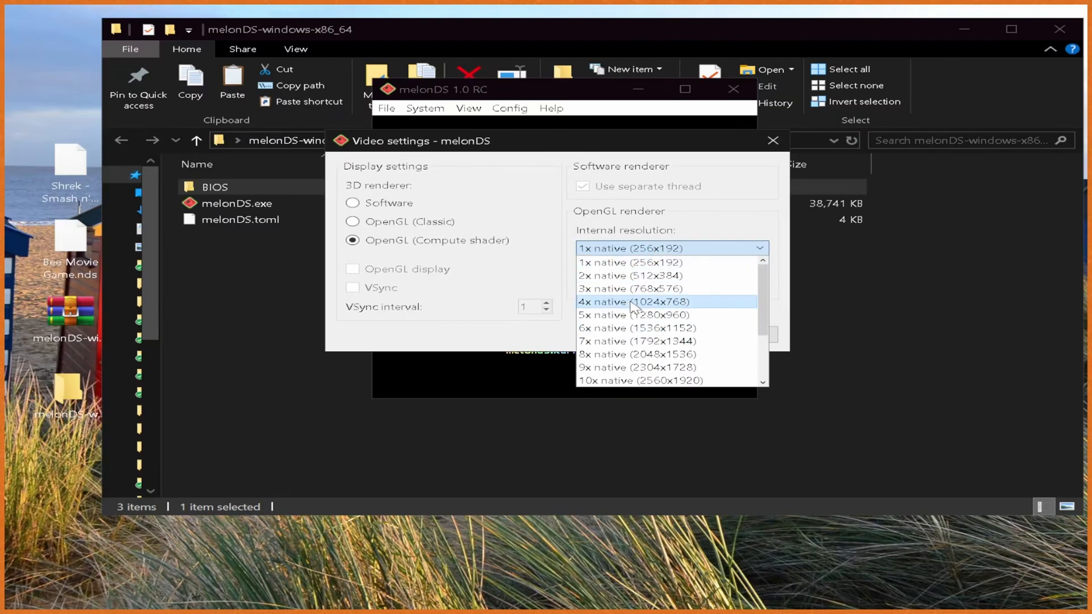
{"action": "left_click", "coordinate": [632, 302]}
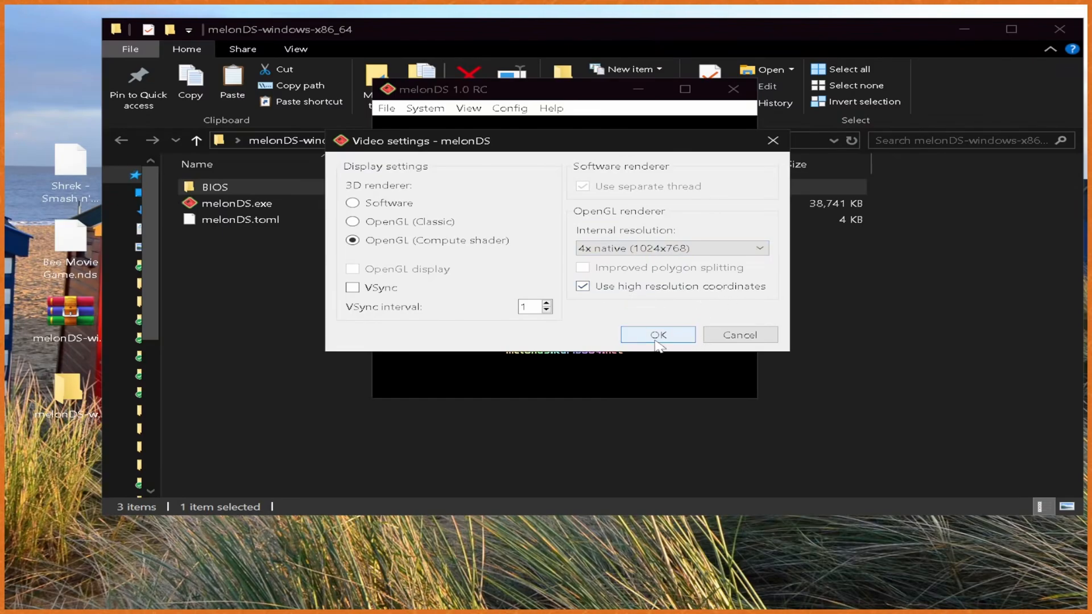
{"action": "left_click", "coordinate": [509, 108]}
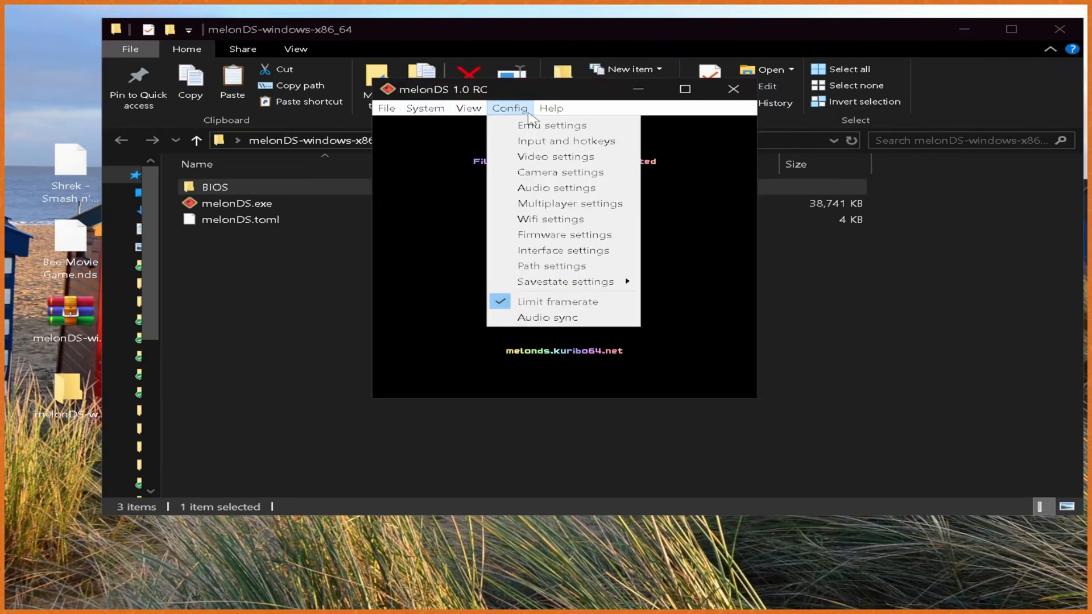
{"action": "left_click", "coordinate": [555, 187]}
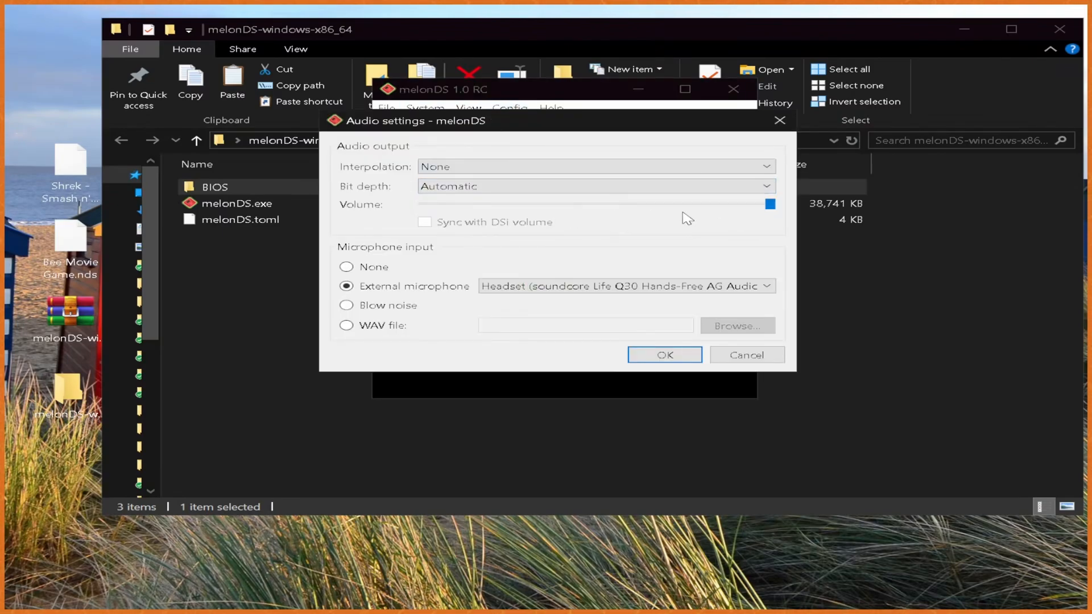
{"action": "left_click_drag", "start_coordinate": [769, 205], "coordinate": [508, 204]}
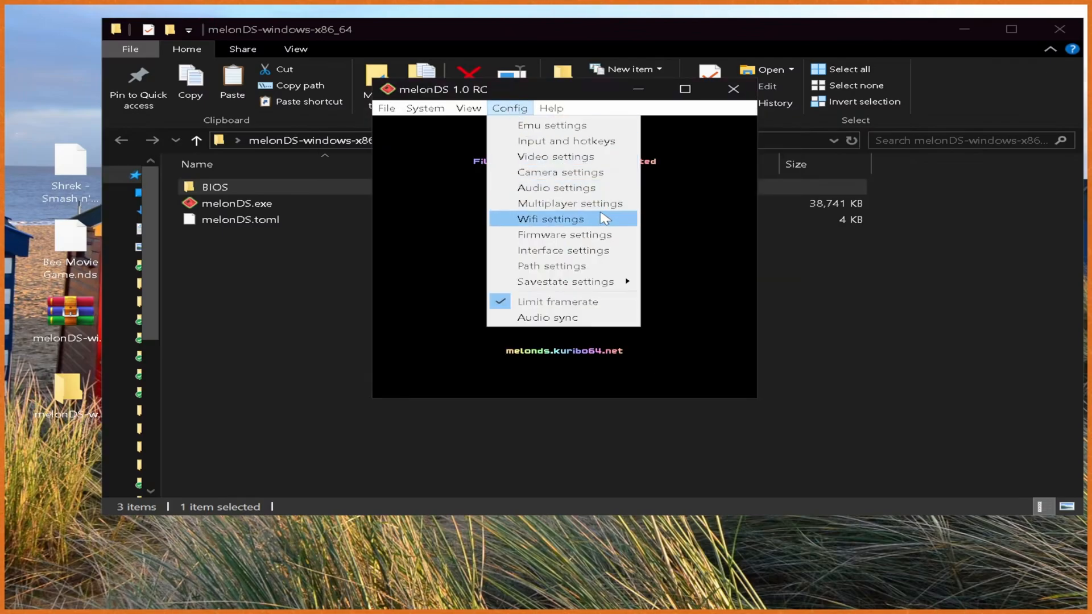
{"action": "mouse_move", "coordinate": [595, 204]}
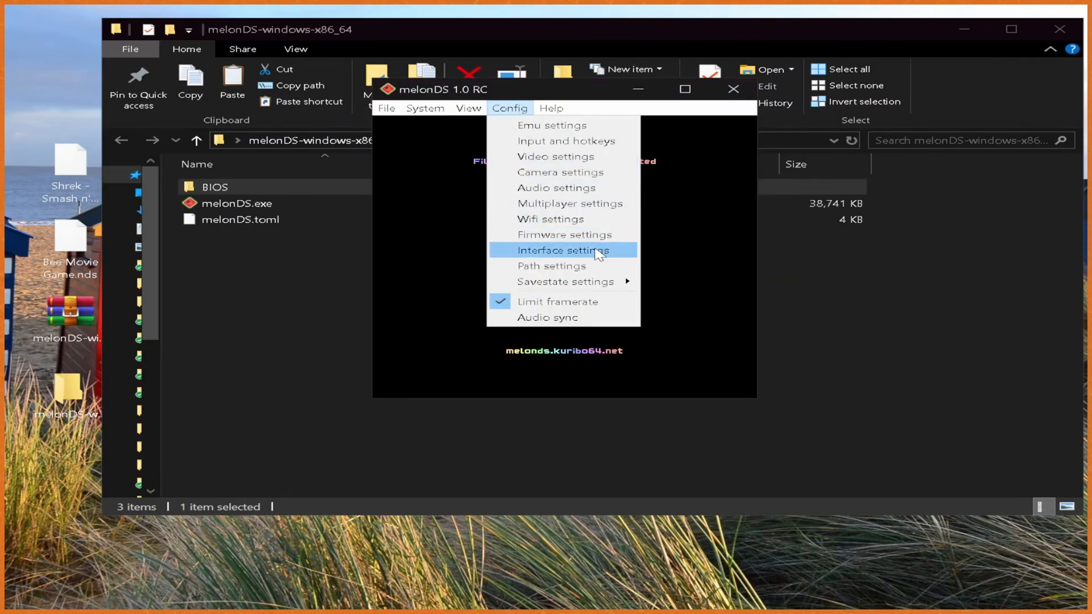
{"action": "left_click", "coordinate": [563, 250]}
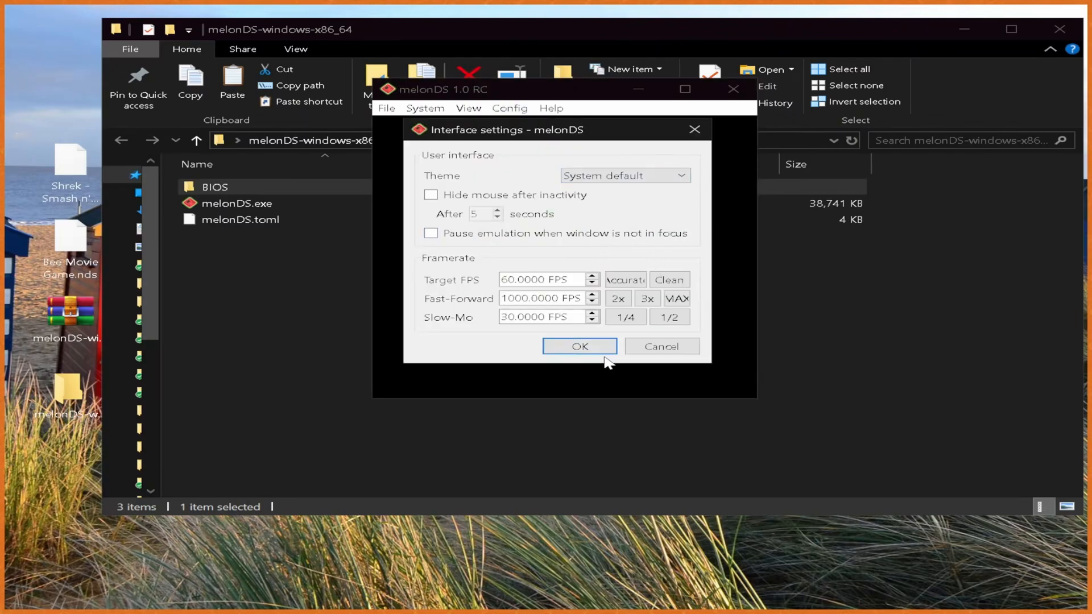
{"action": "left_click", "coordinate": [579, 346]}
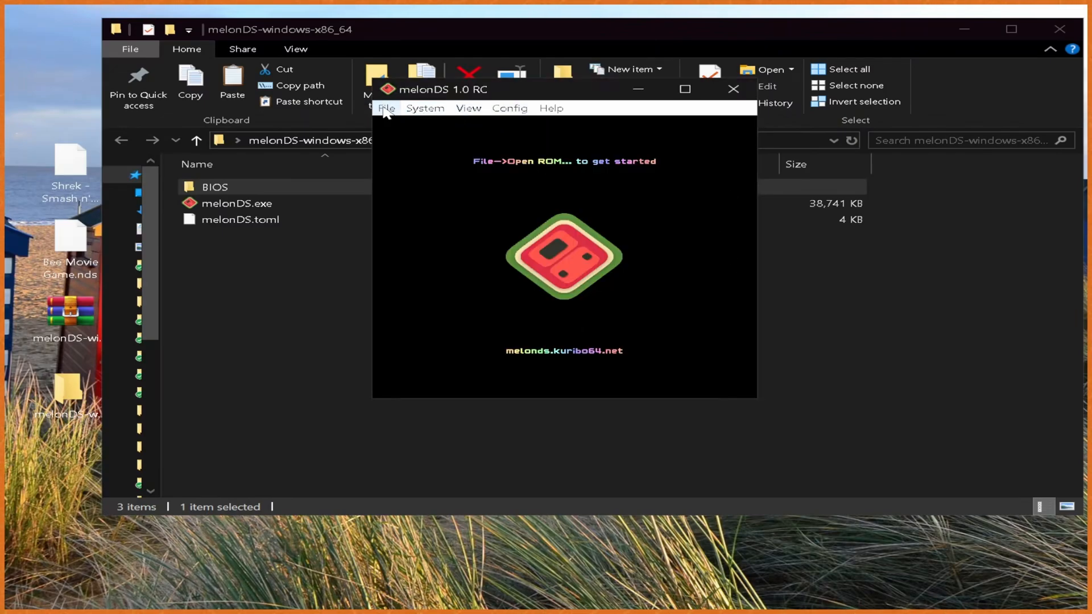
Step: Open the Bee Movie Game .nds ROM through File > Open ROM
{"action": "left_click", "coordinate": [386, 108]}
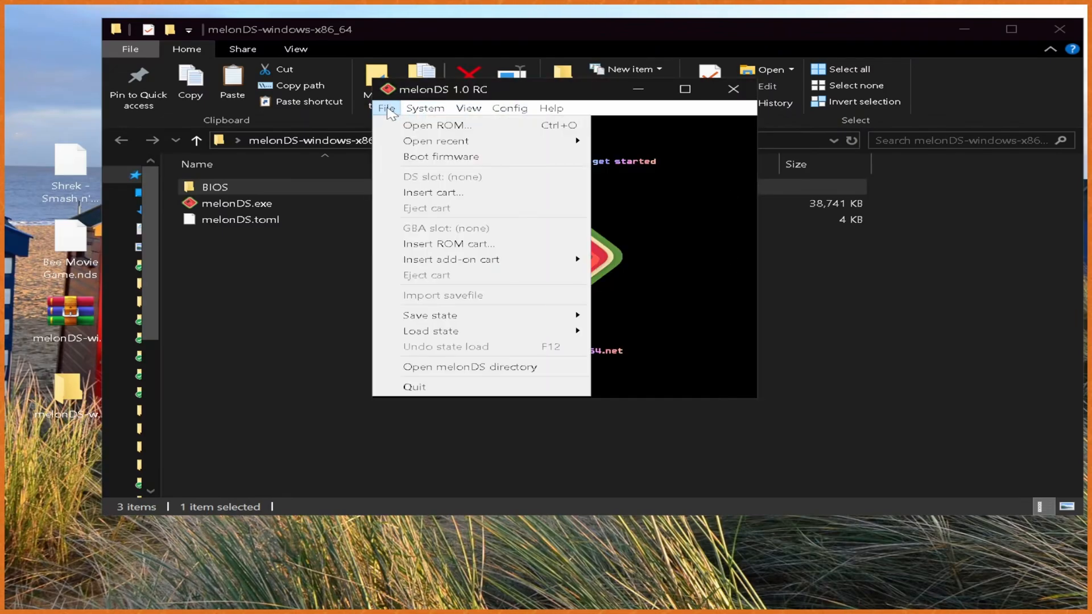
{"action": "left_click", "coordinate": [438, 125]}
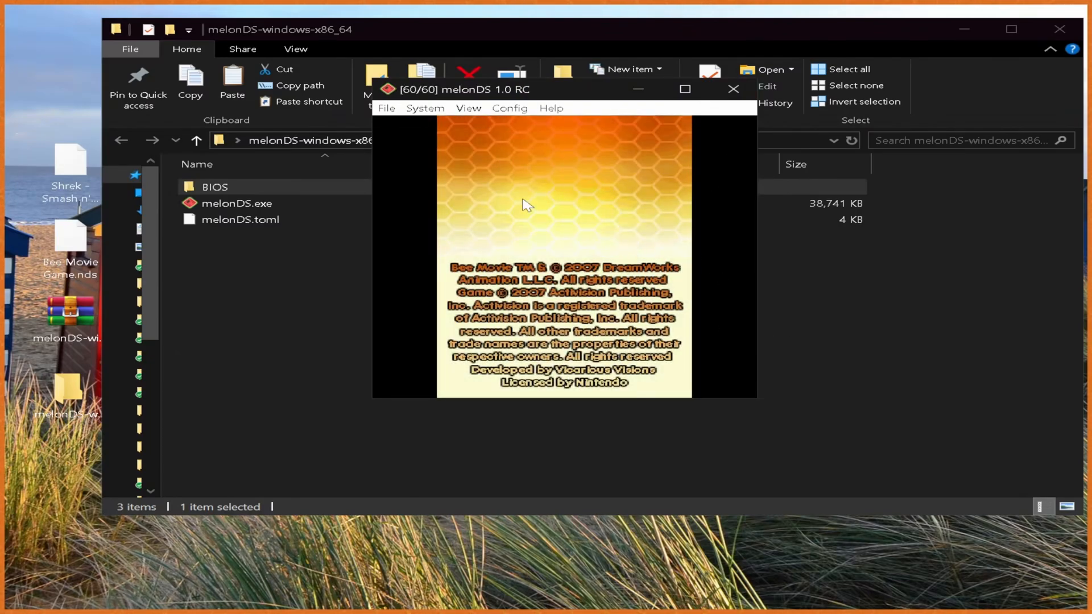
{"action": "left_click", "coordinate": [468, 108]}
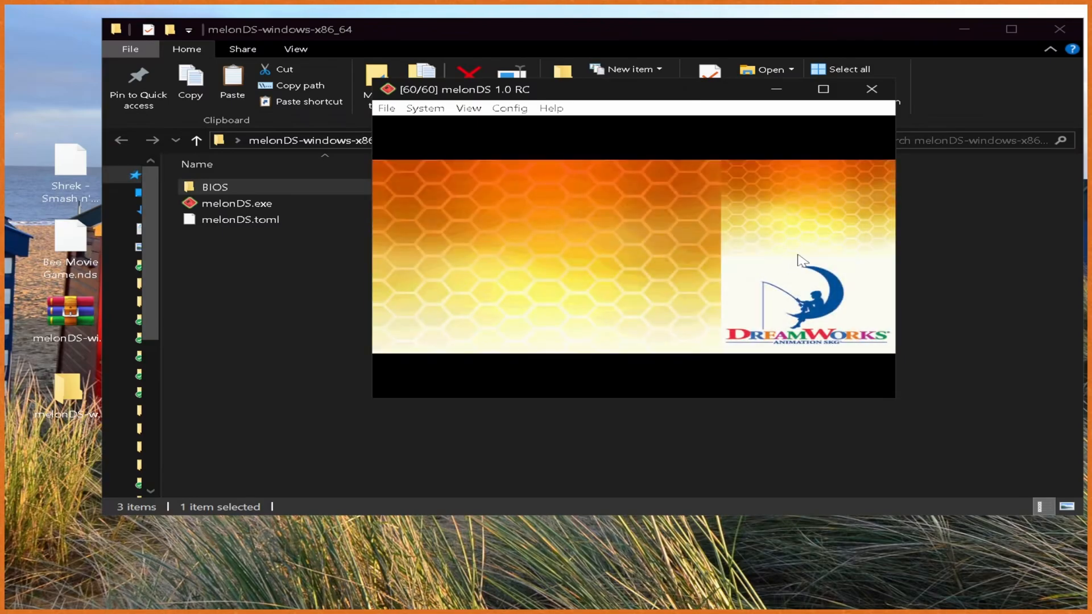
{"action": "mouse_move", "coordinate": [585, 254]}
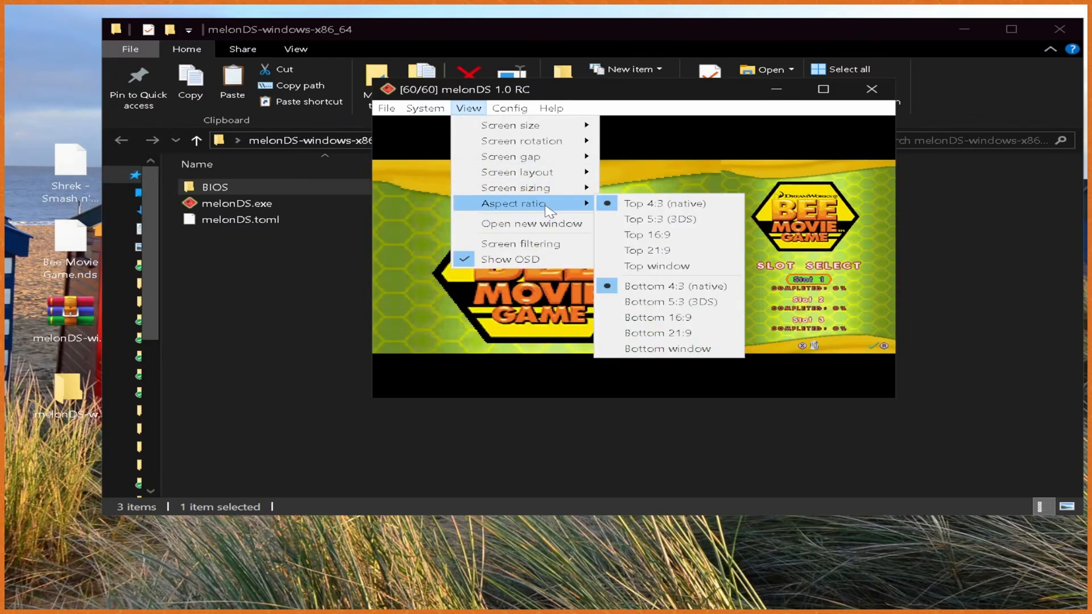
{"action": "mouse_move", "coordinate": [512, 156]}
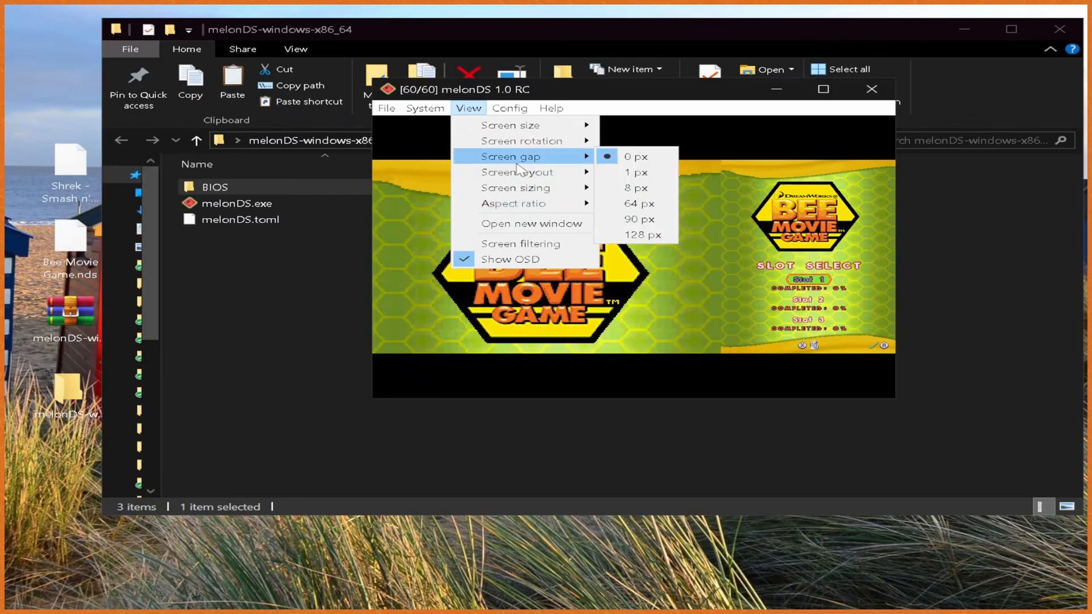
{"action": "mouse_move", "coordinate": [519, 140]}
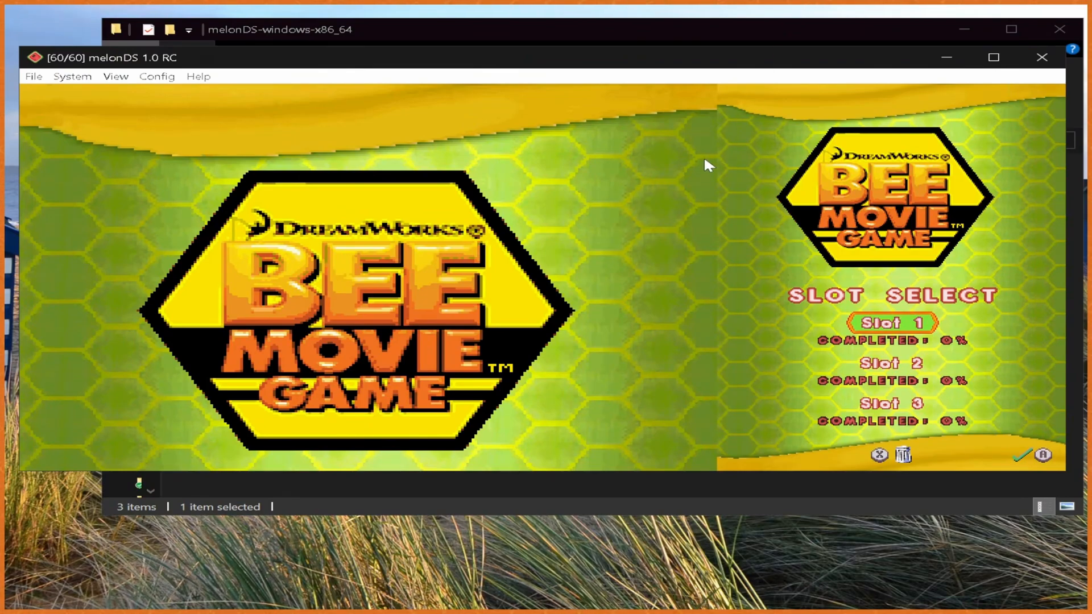
{"action": "mouse_move", "coordinate": [447, 183]}
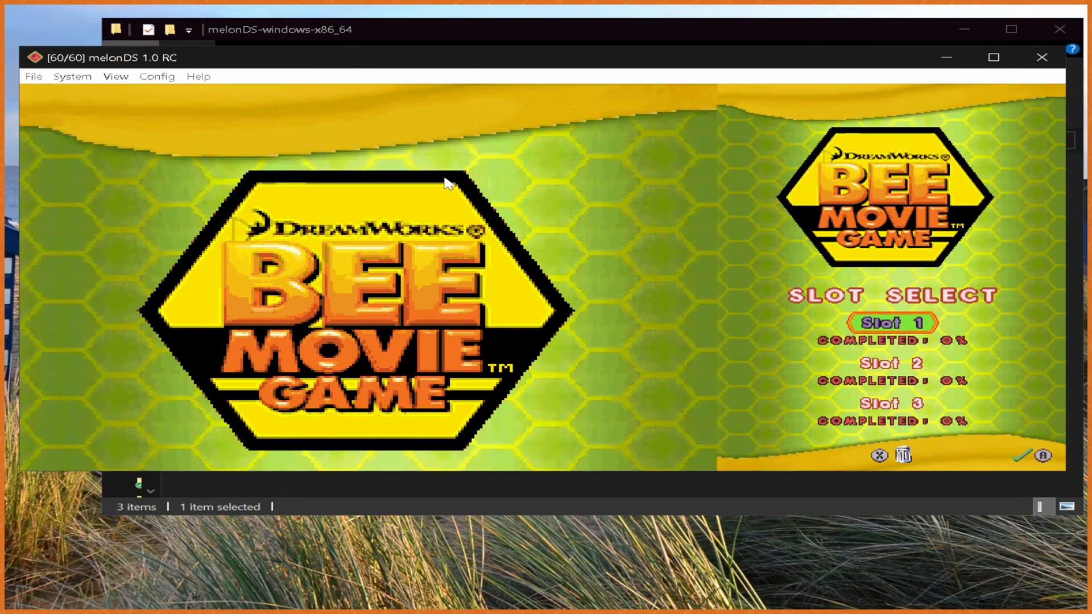
{"action": "mouse_move", "coordinate": [613, 211]}
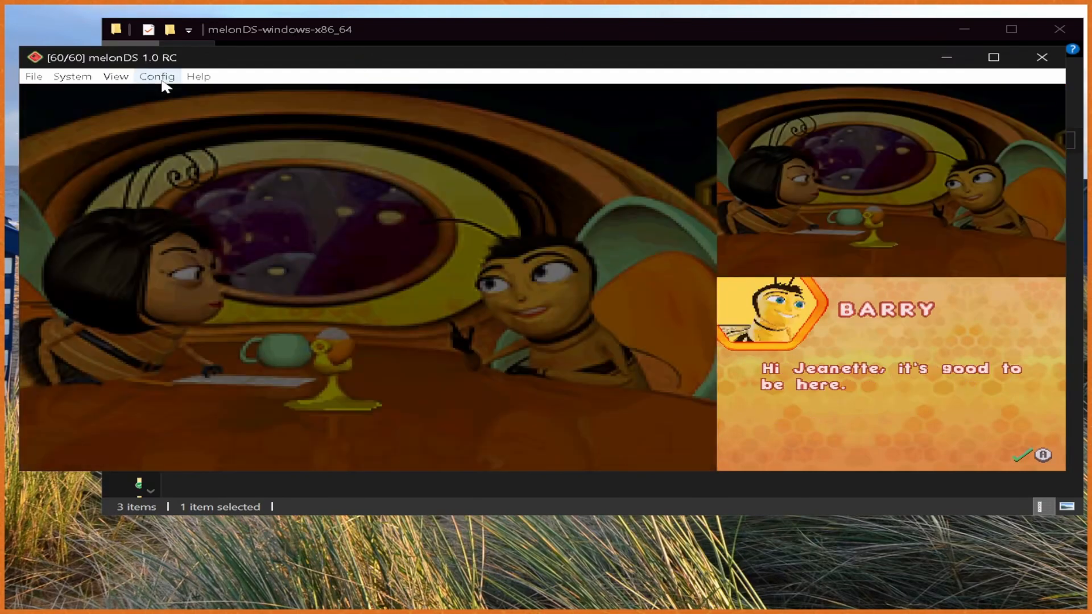
{"action": "left_click", "coordinate": [157, 77]}
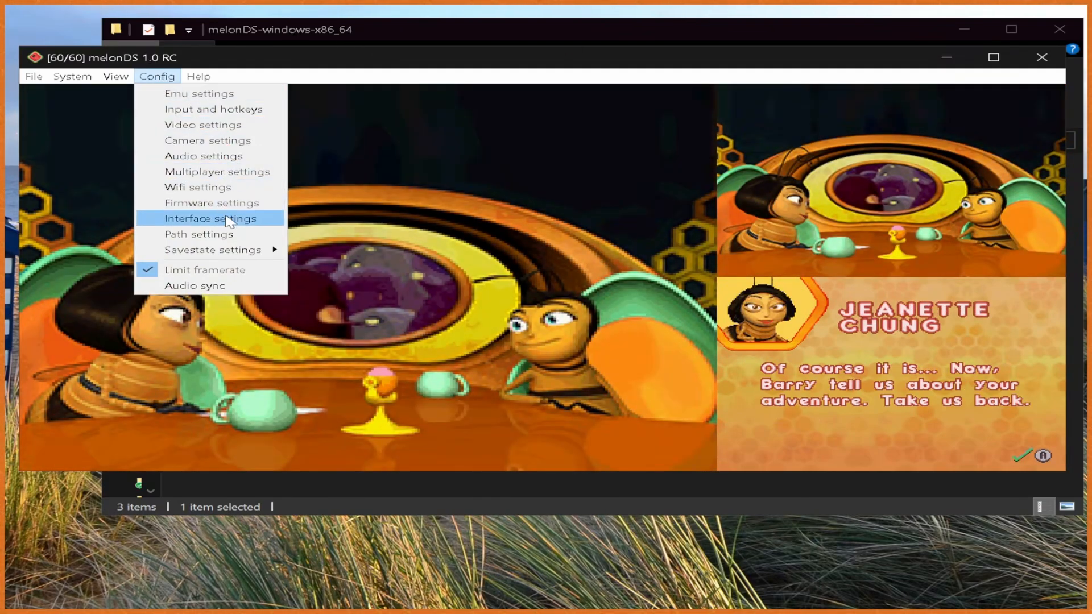
{"action": "mouse_move", "coordinate": [201, 93]}
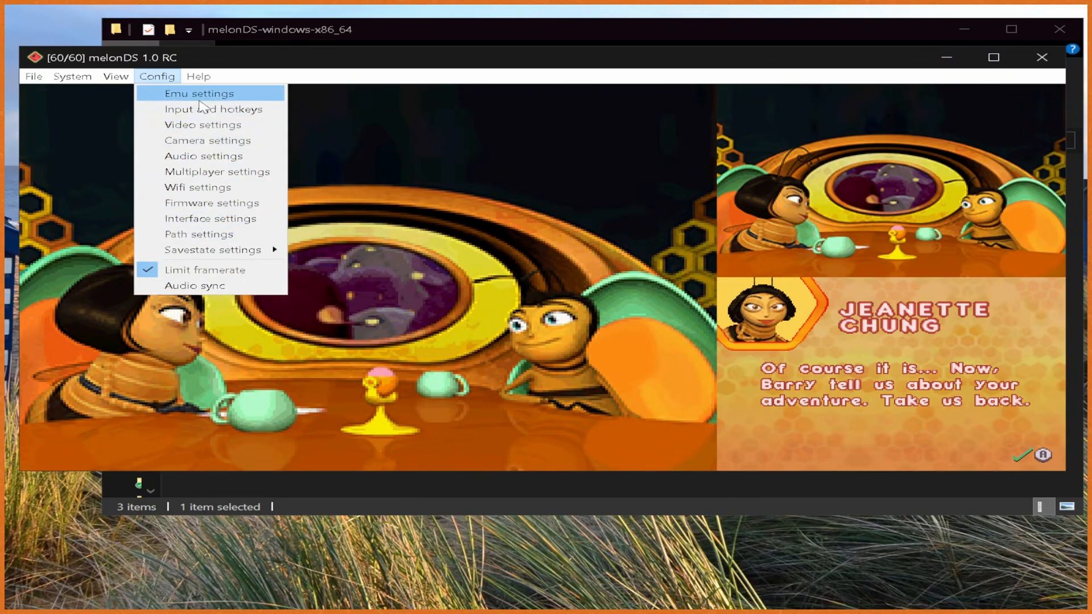
{"action": "left_click", "coordinate": [213, 108]}
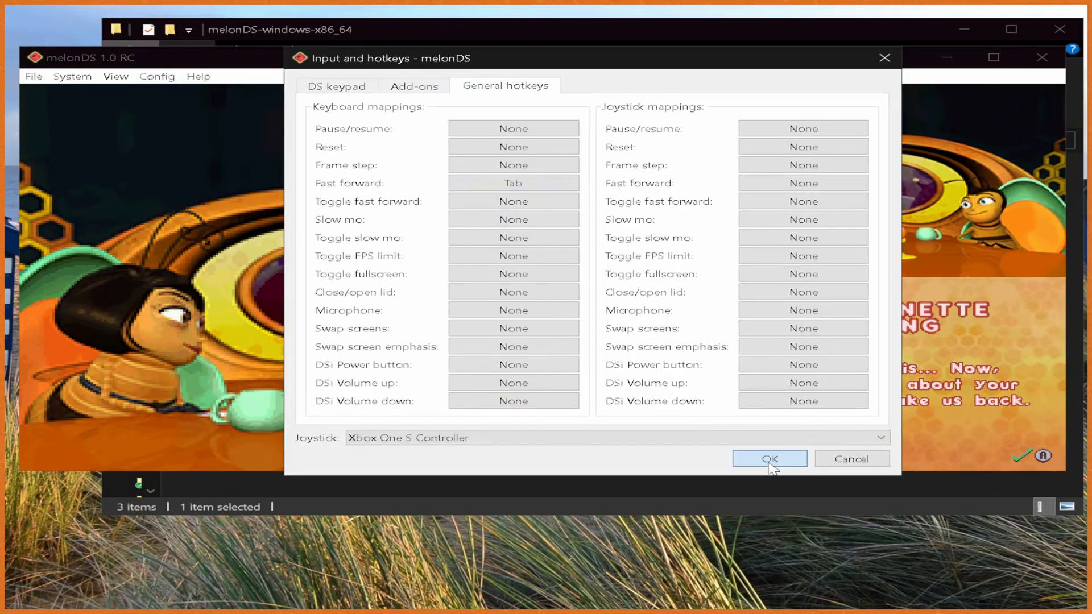
{"action": "left_click", "coordinate": [769, 458]}
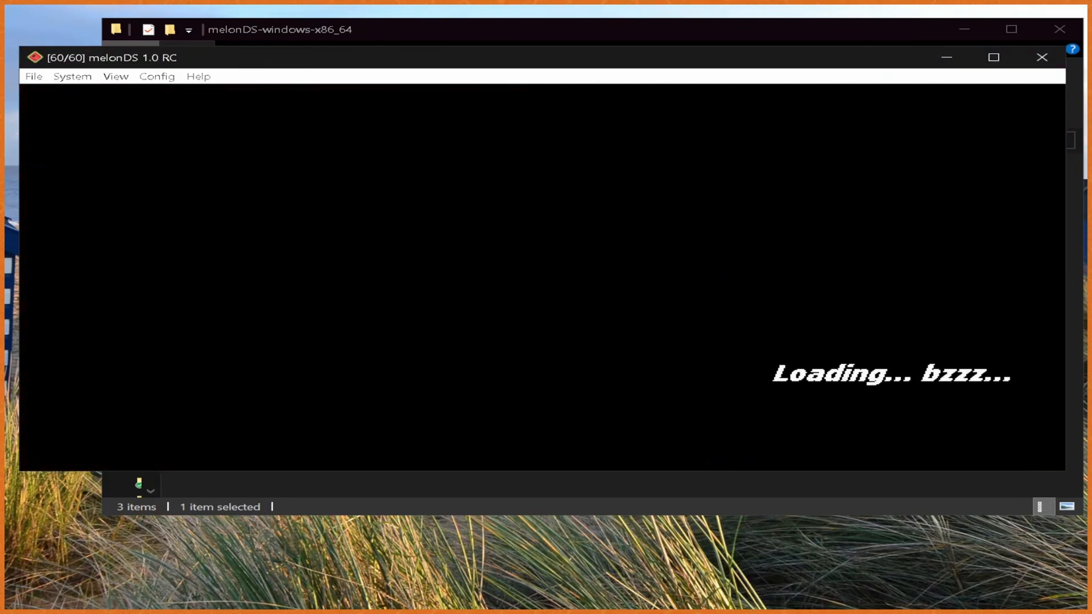
{"action": "mouse_move", "coordinate": [900, 173]}
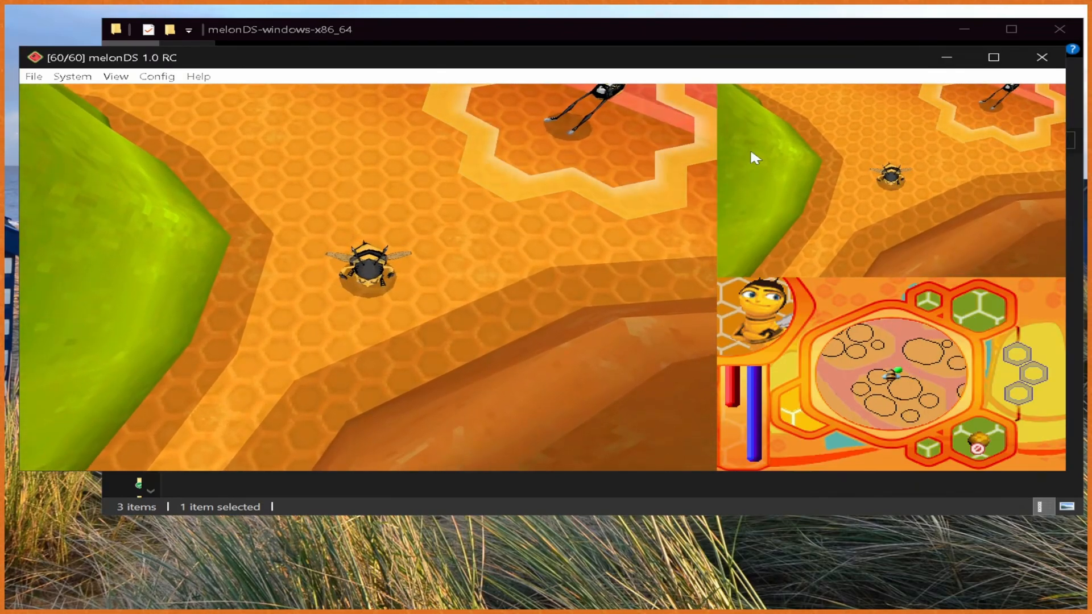
{"action": "mouse_move", "coordinate": [97, 180]}
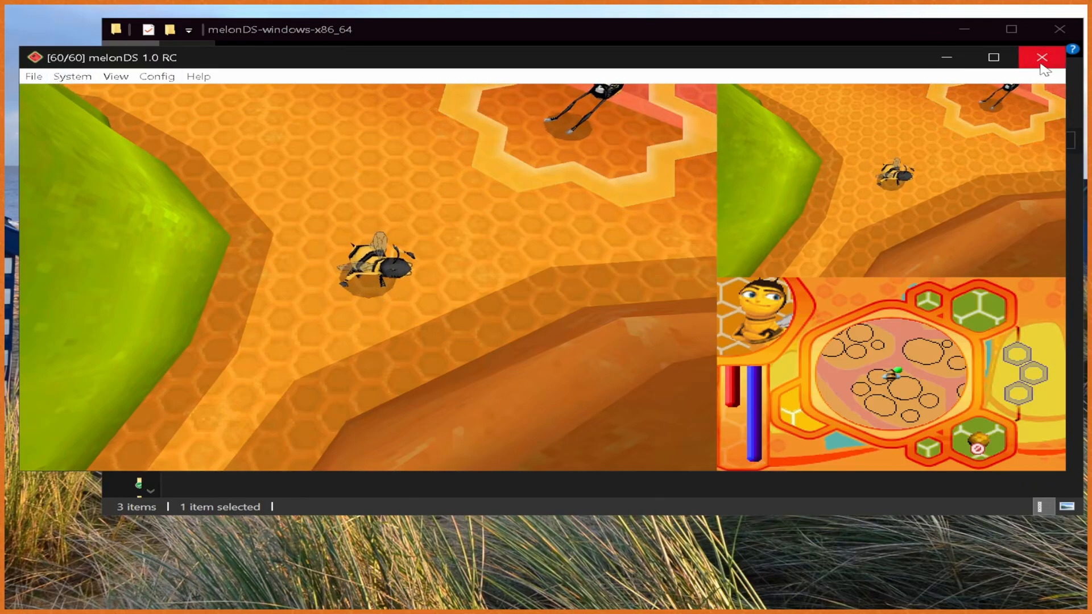
Step: Close melonDS and make melonDS.exe the default app for the Shrek .nds file
{"action": "left_click", "coordinate": [1042, 57]}
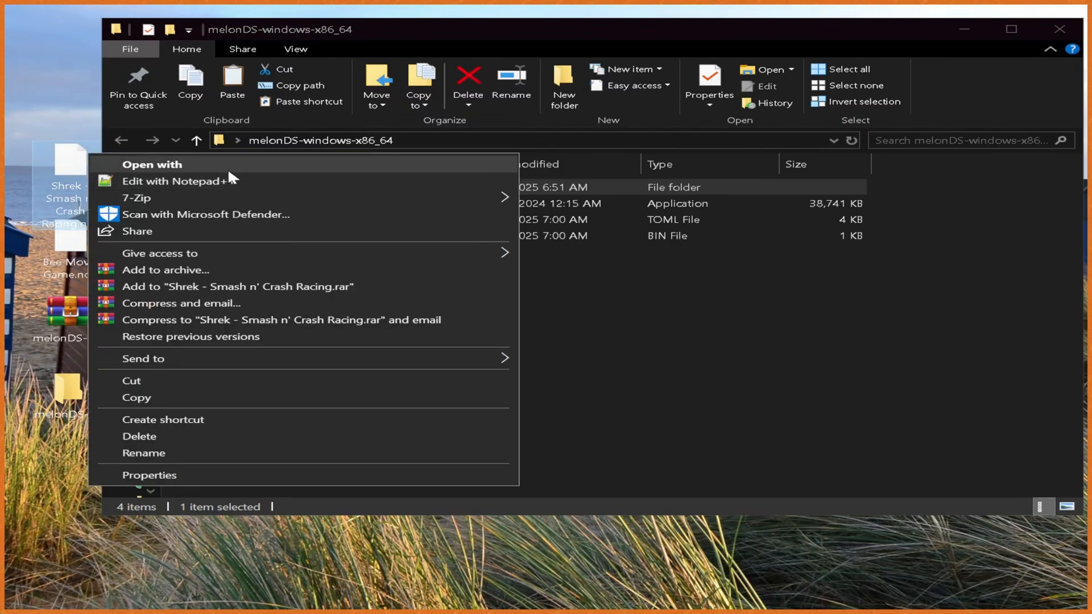
{"action": "left_click", "coordinate": [152, 164]}
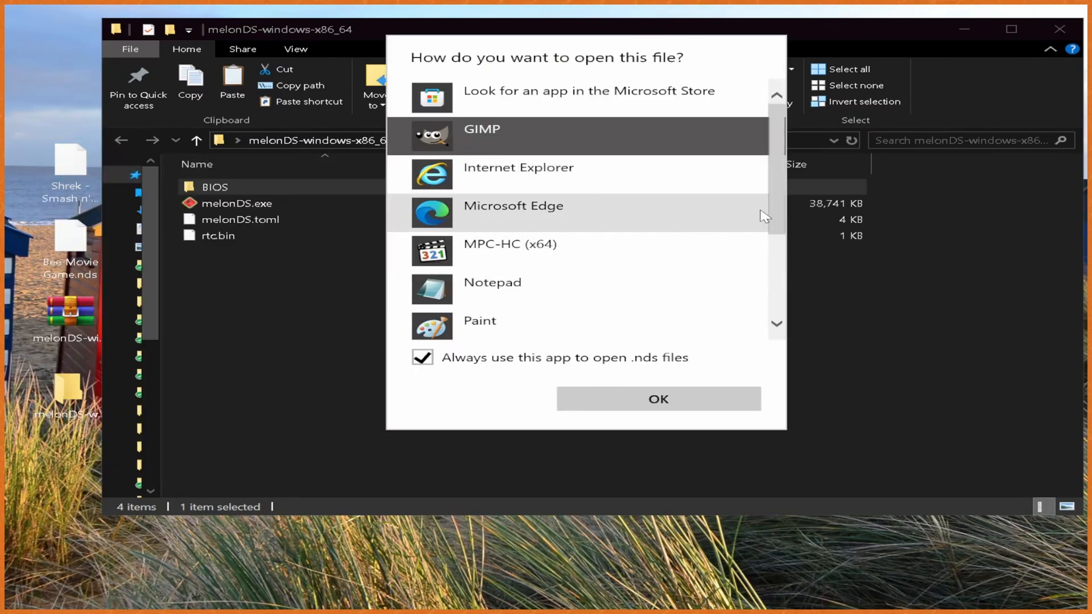
{"action": "scroll", "scroll_direction": "down", "scroll_amount": 3}
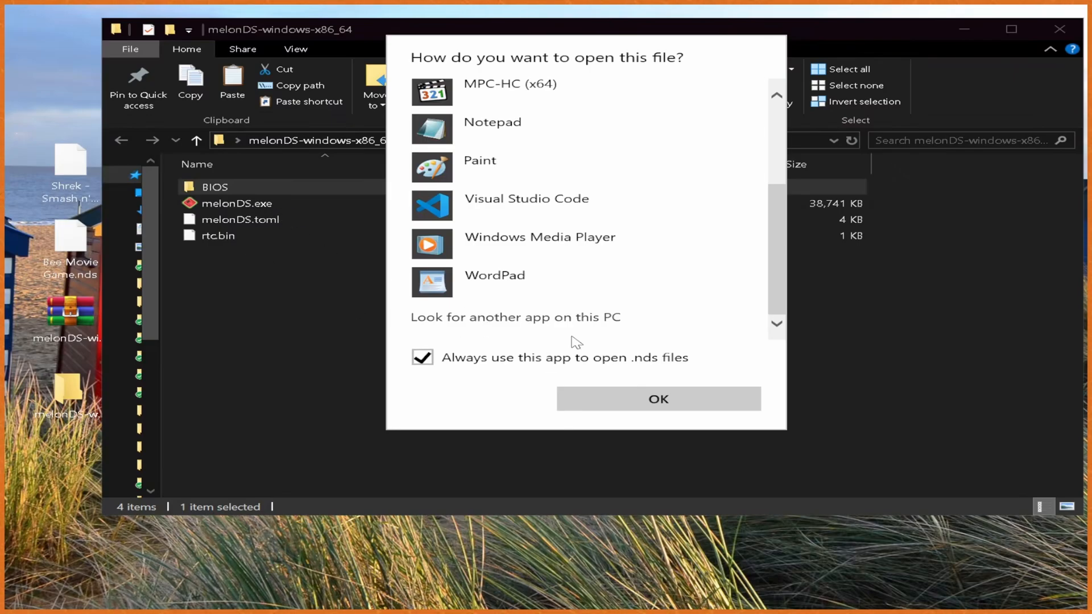
{"action": "left_click", "coordinate": [516, 317]}
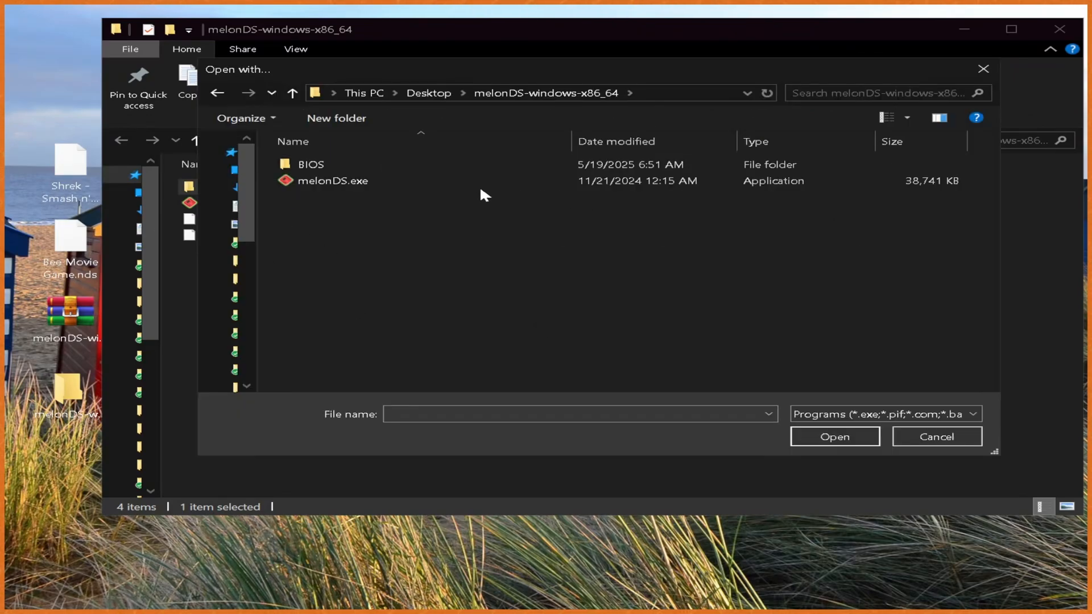
{"action": "left_click", "coordinate": [351, 180]}
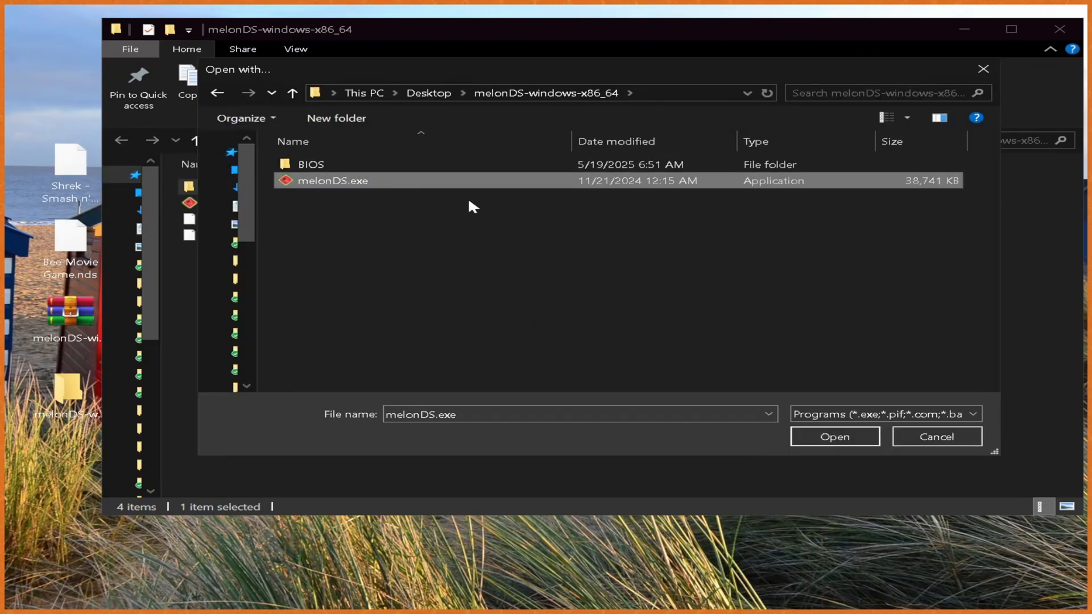
{"action": "left_click", "coordinate": [835, 437]}
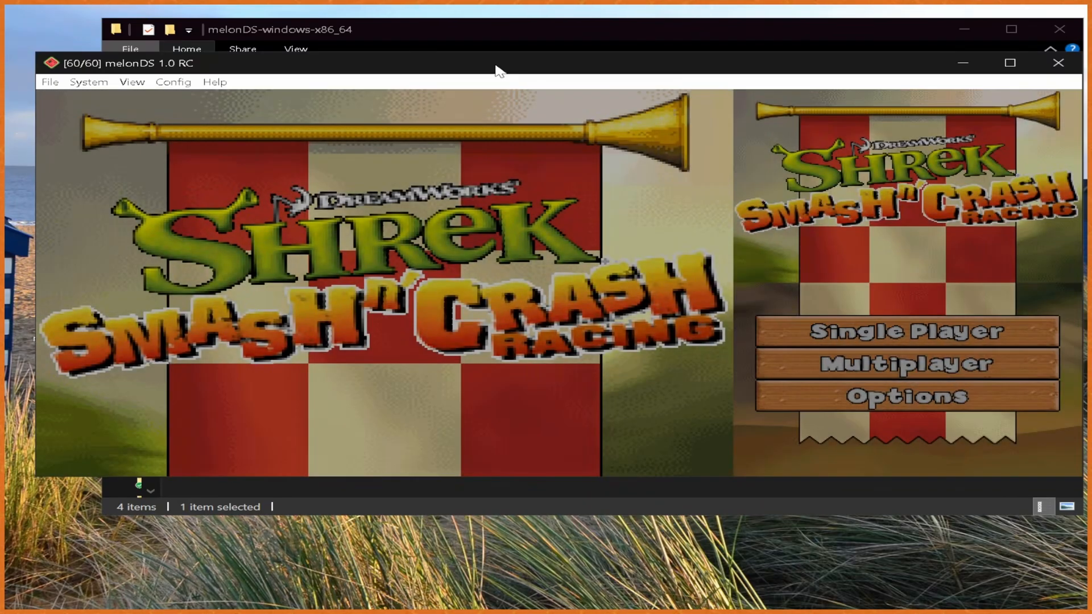
Step: Start a Single Player Shrek race and play into lap 1 of 3
{"action": "left_click", "coordinate": [905, 330]}
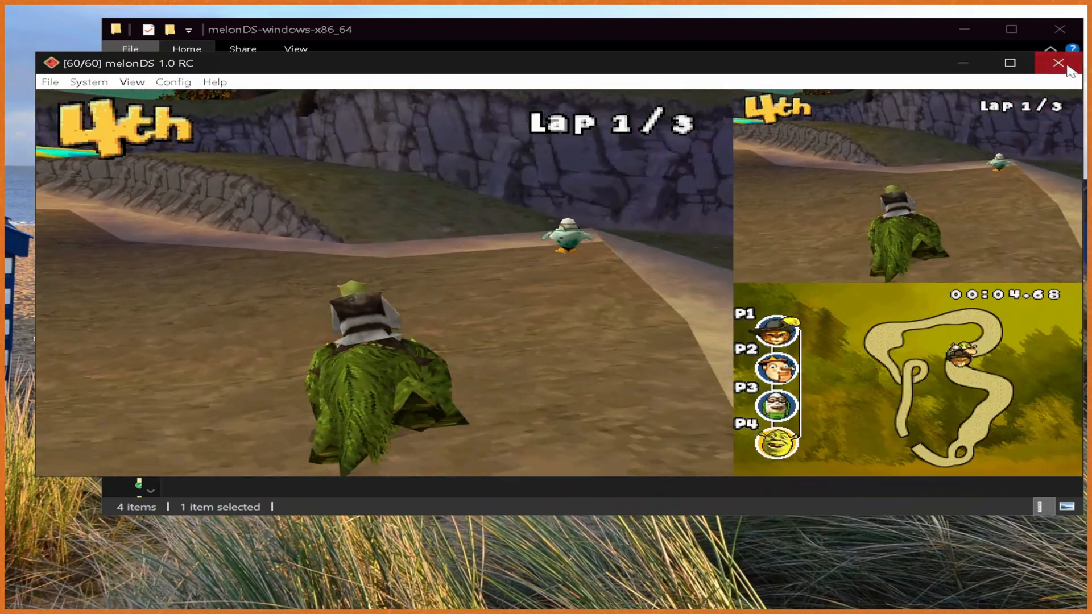
Step: Launch the Shrek .nds file from the desktop in melonDS, then close the emulator
{"action": "left_click", "coordinate": [1059, 62]}
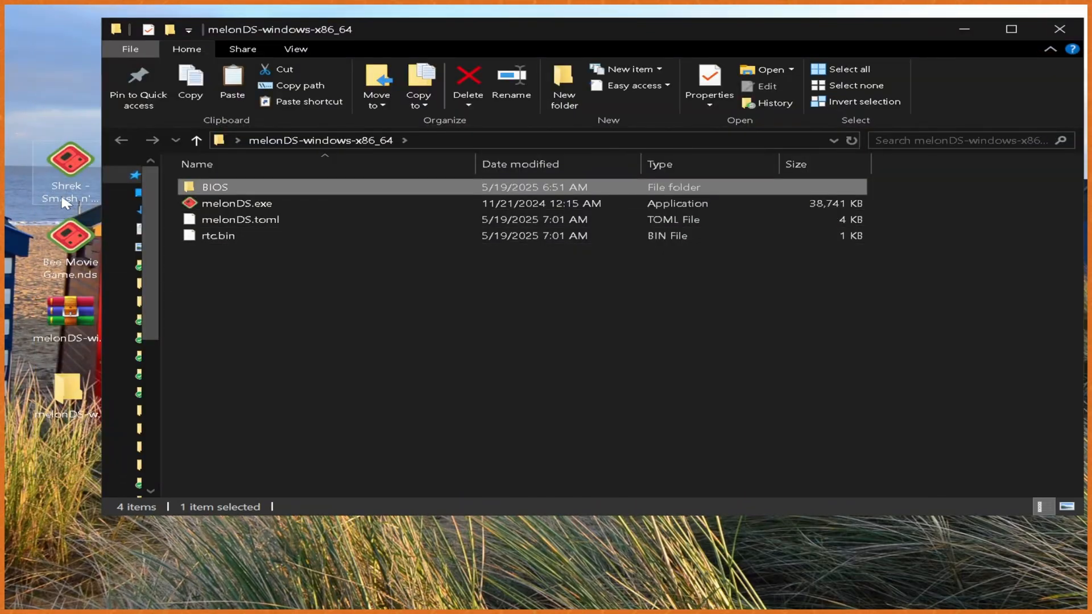
{"action": "double_click", "coordinate": [238, 203]}
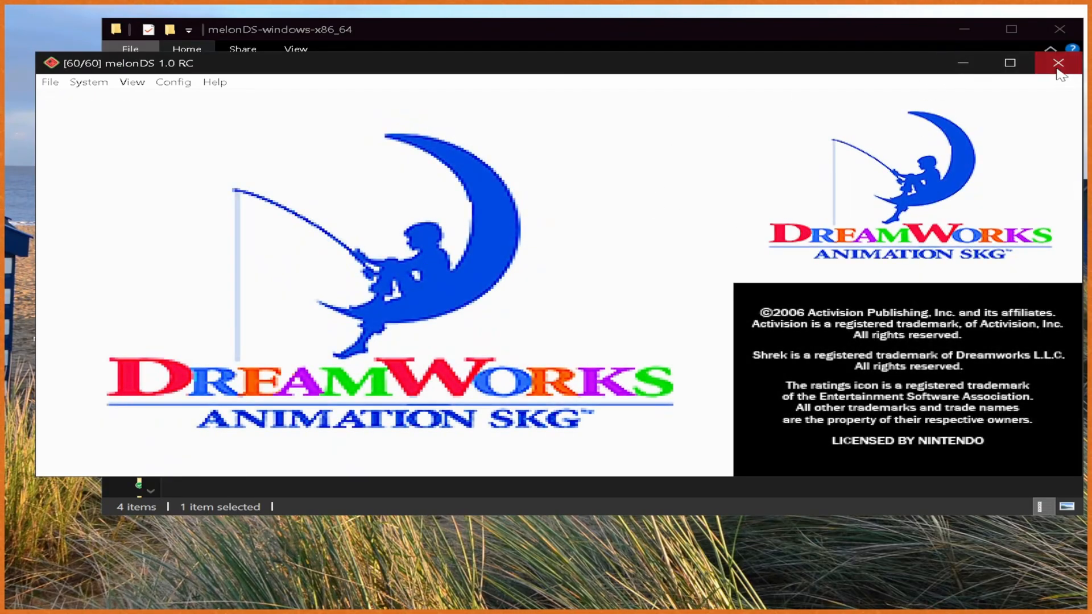
{"action": "left_click", "coordinate": [1059, 62]}
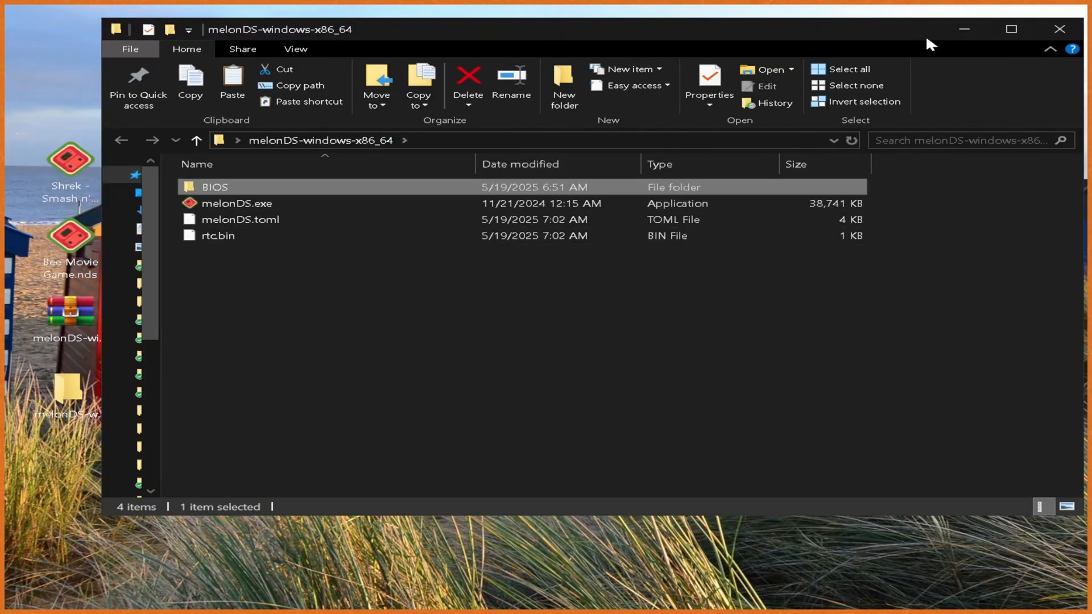